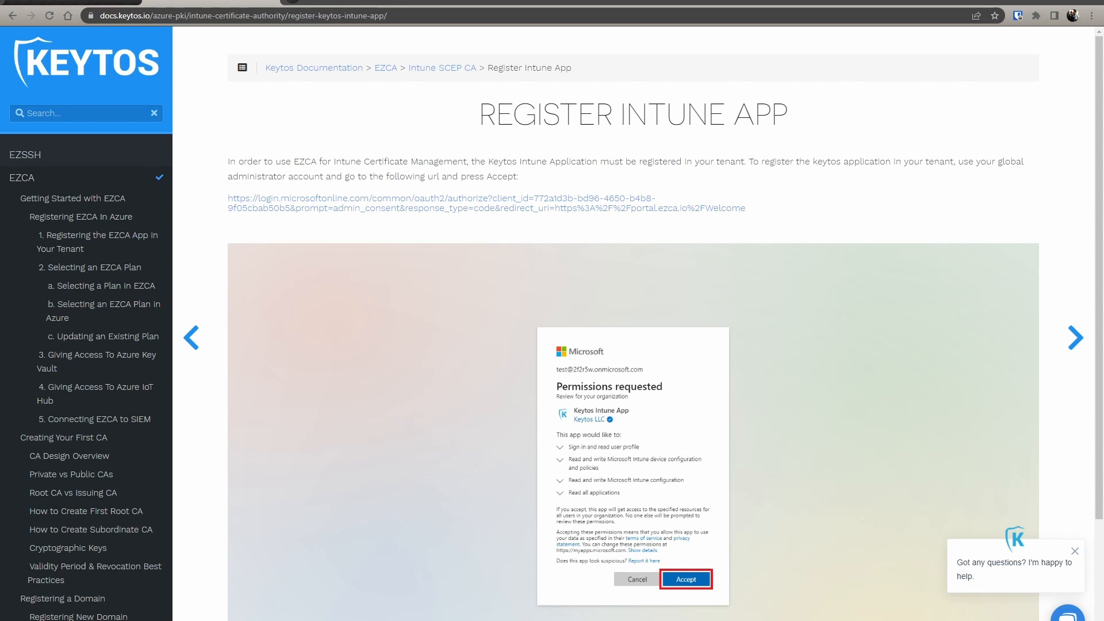
mouse_move(709, 175)
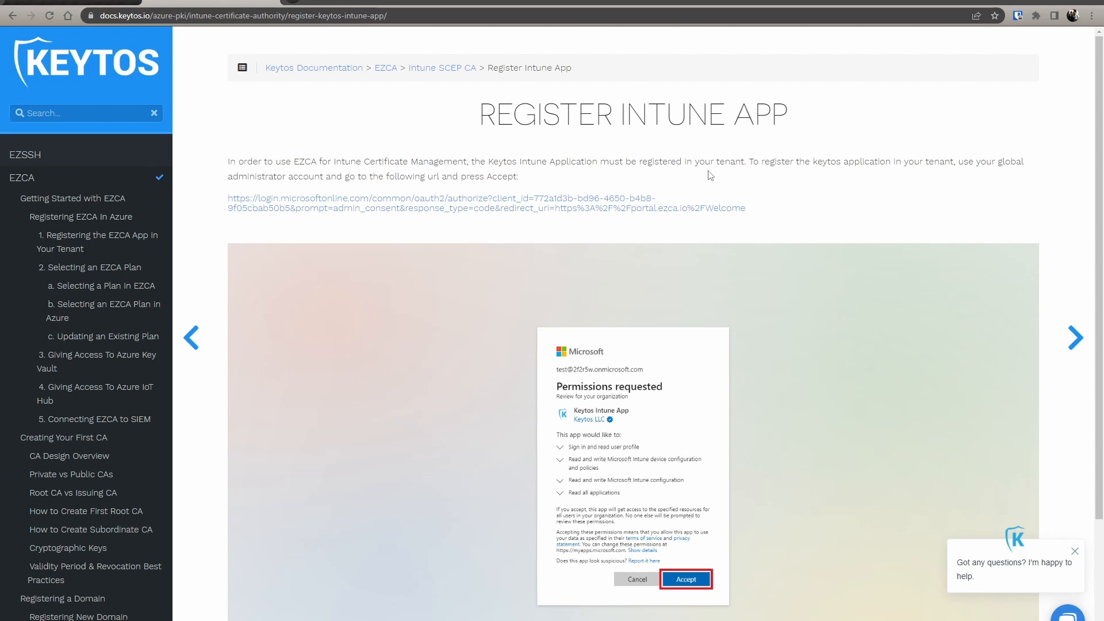
mouse_move(569, 215)
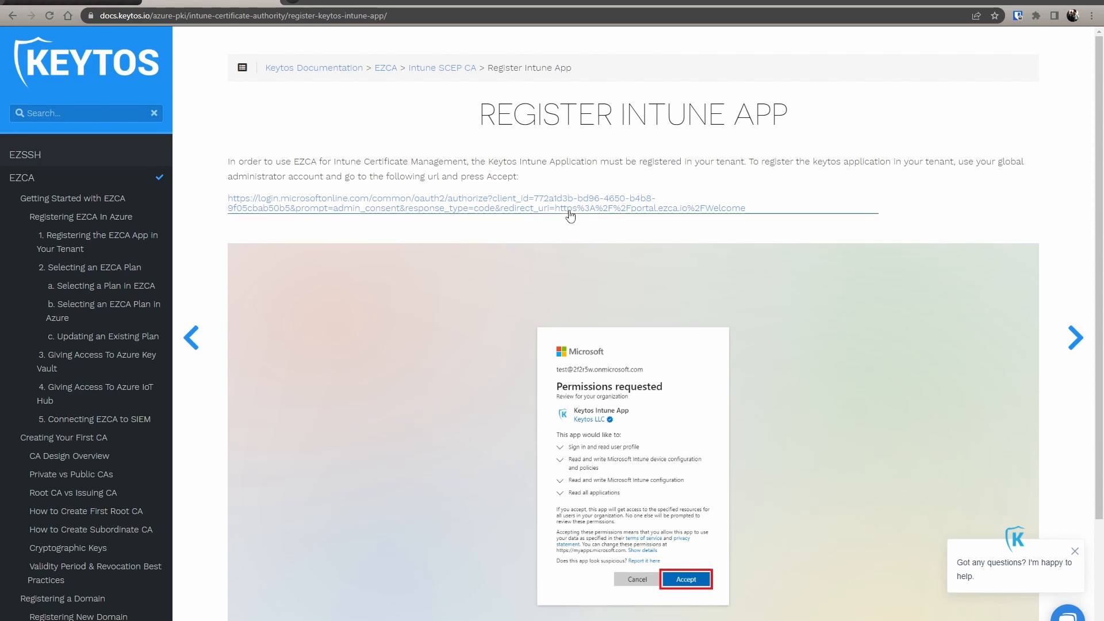
mouse_move(280, 206)
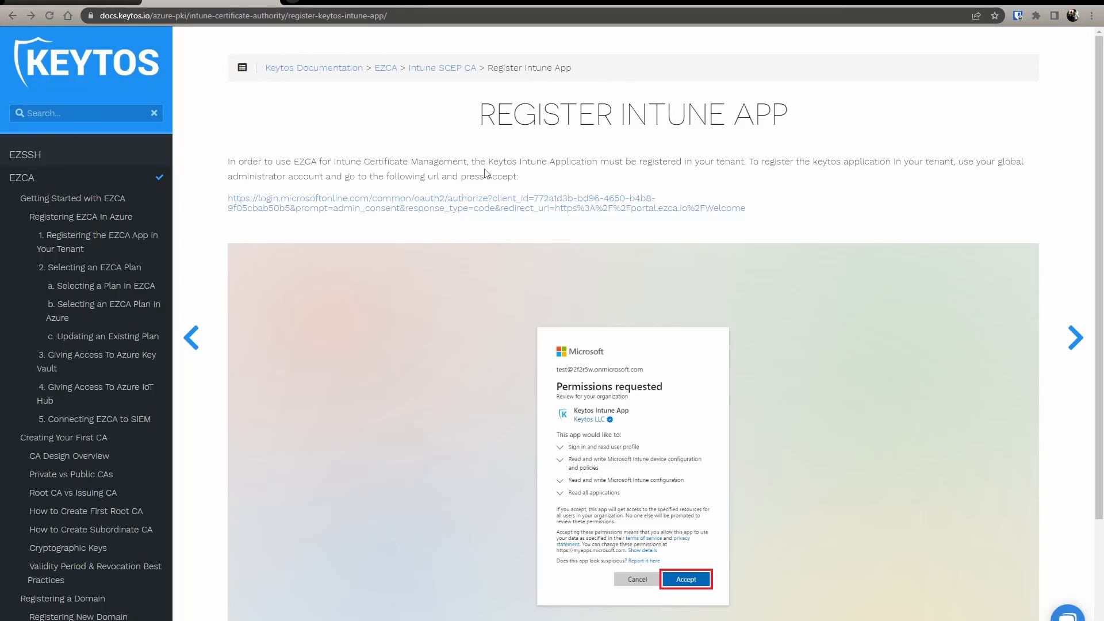
- Accept the Keytos Intune App permissions, sign in to EZCA and show the My CAs list
click(684, 578)
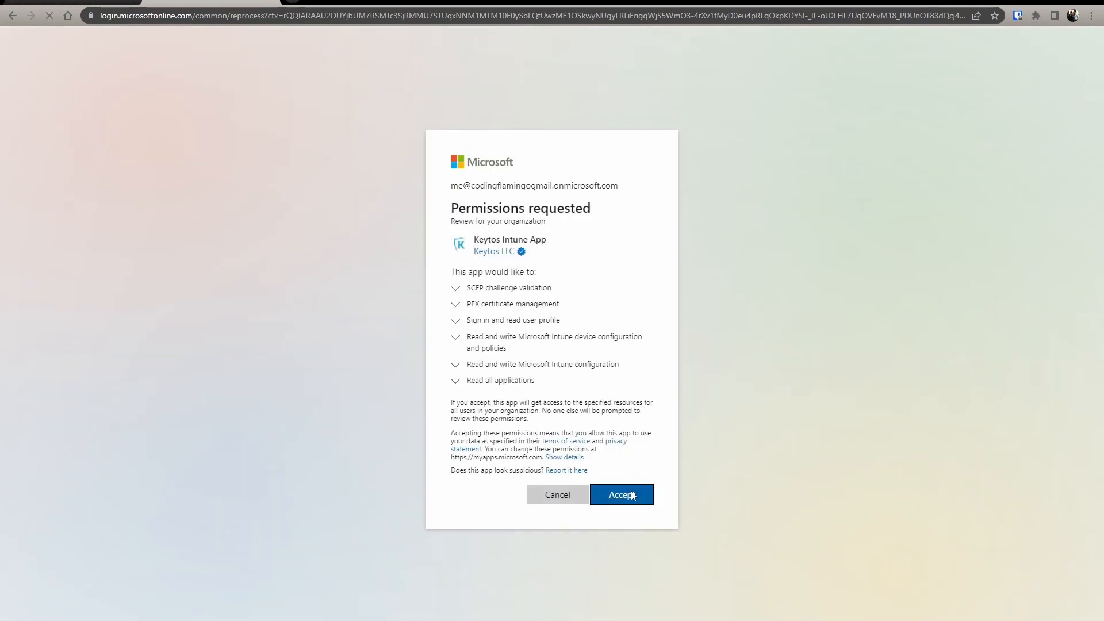
click(620, 494)
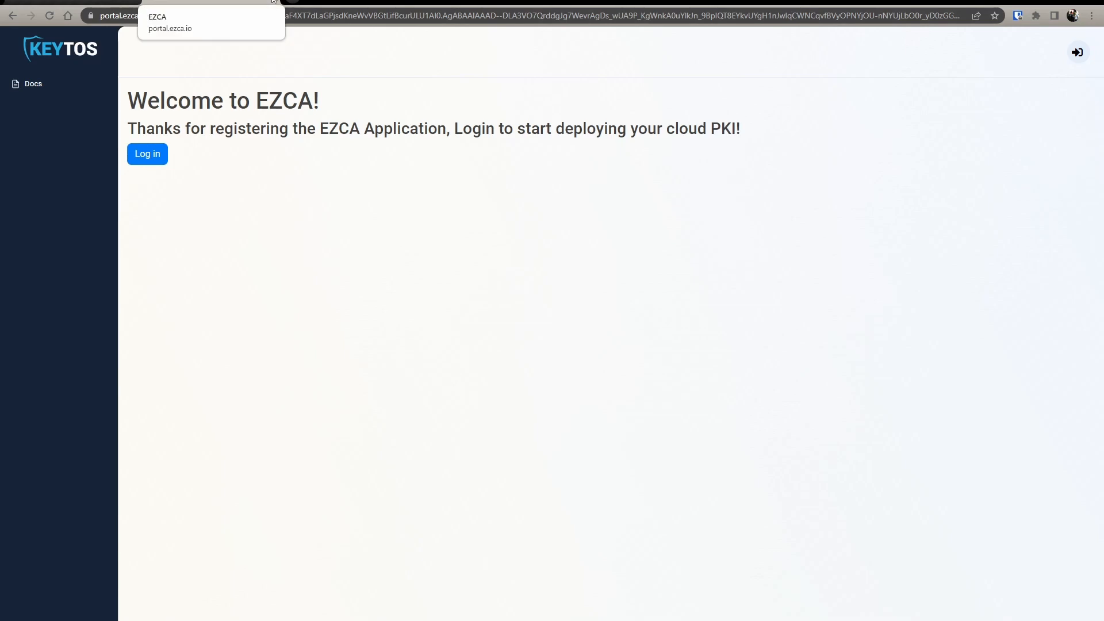
click(146, 153)
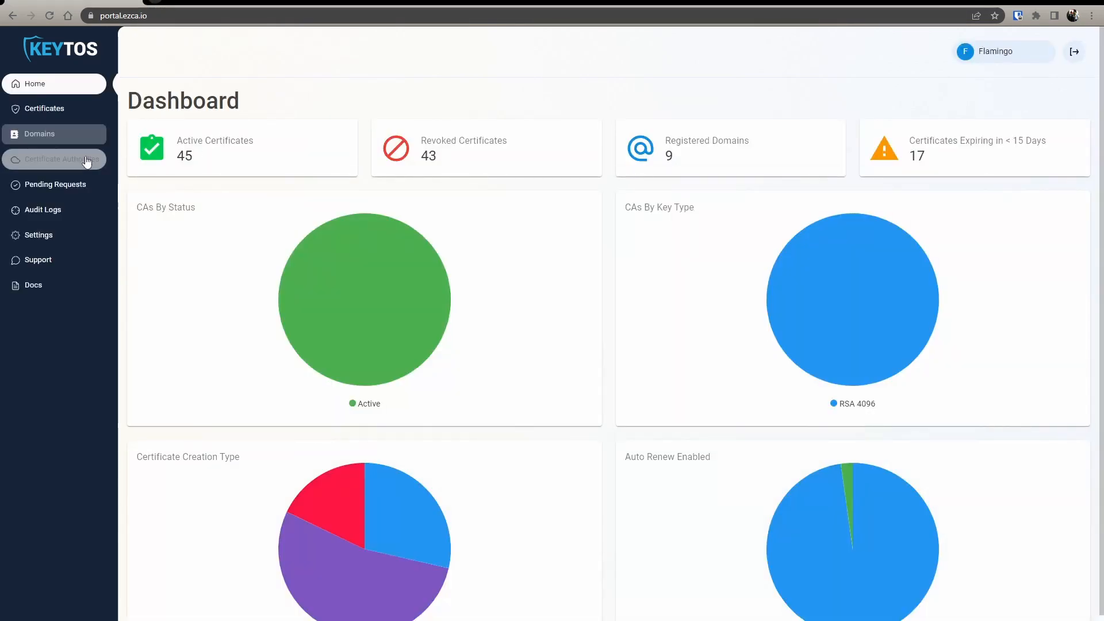
click(61, 158)
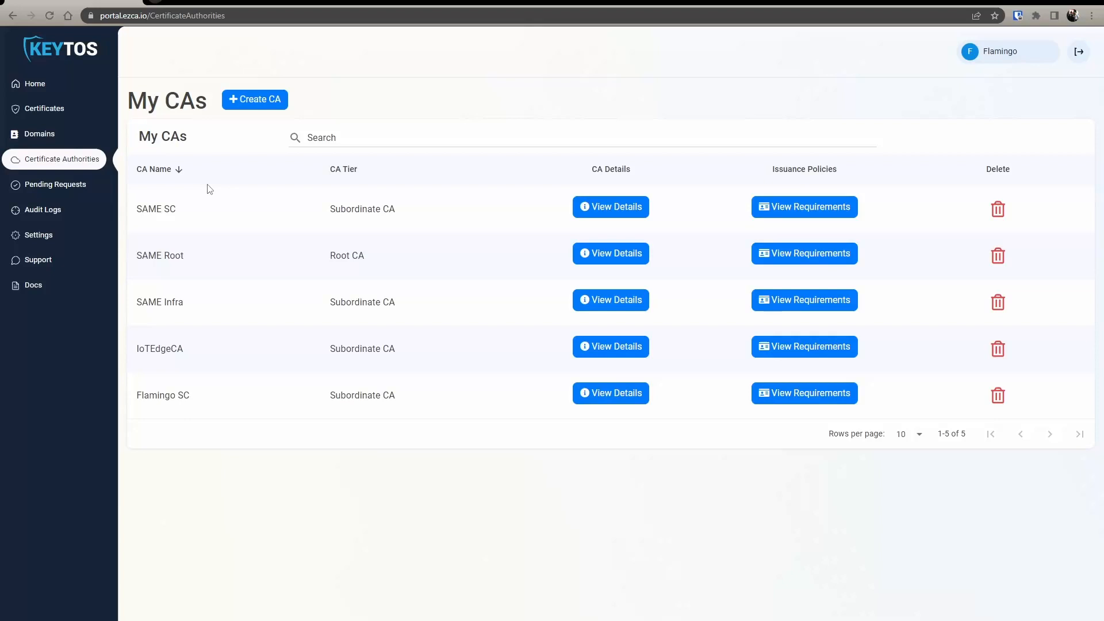
mouse_move(345, 314)
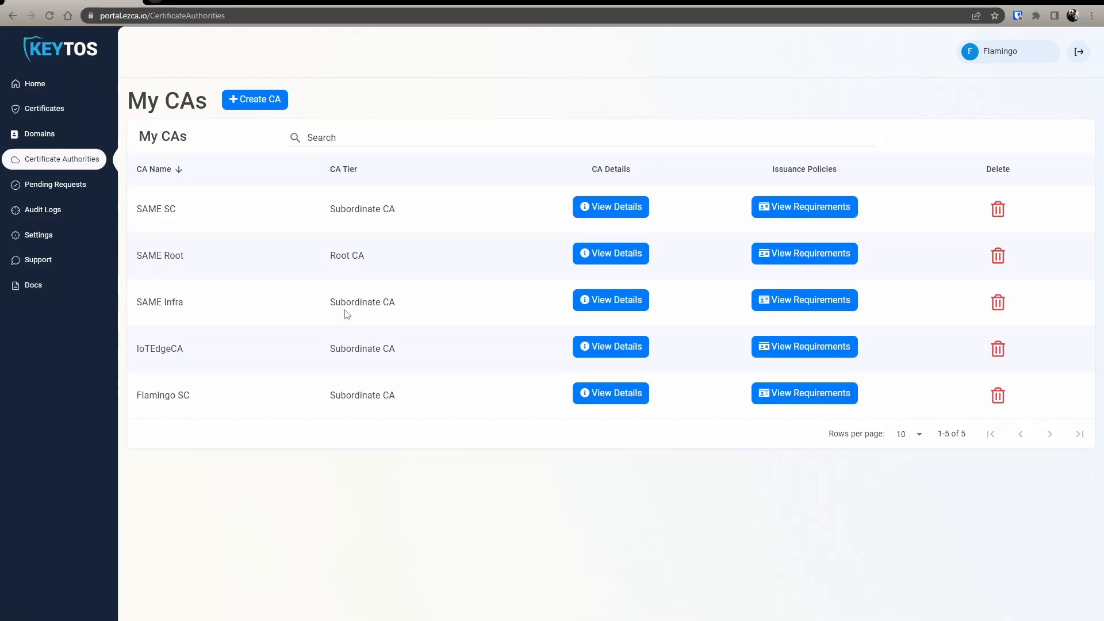
mouse_move(281, 252)
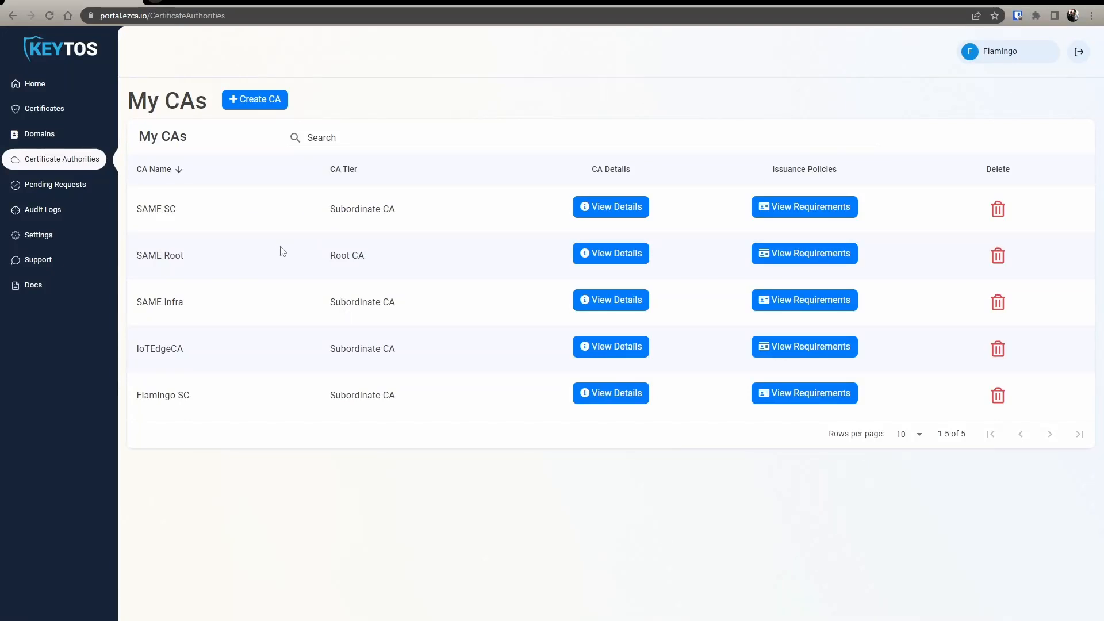
mouse_move(259, 207)
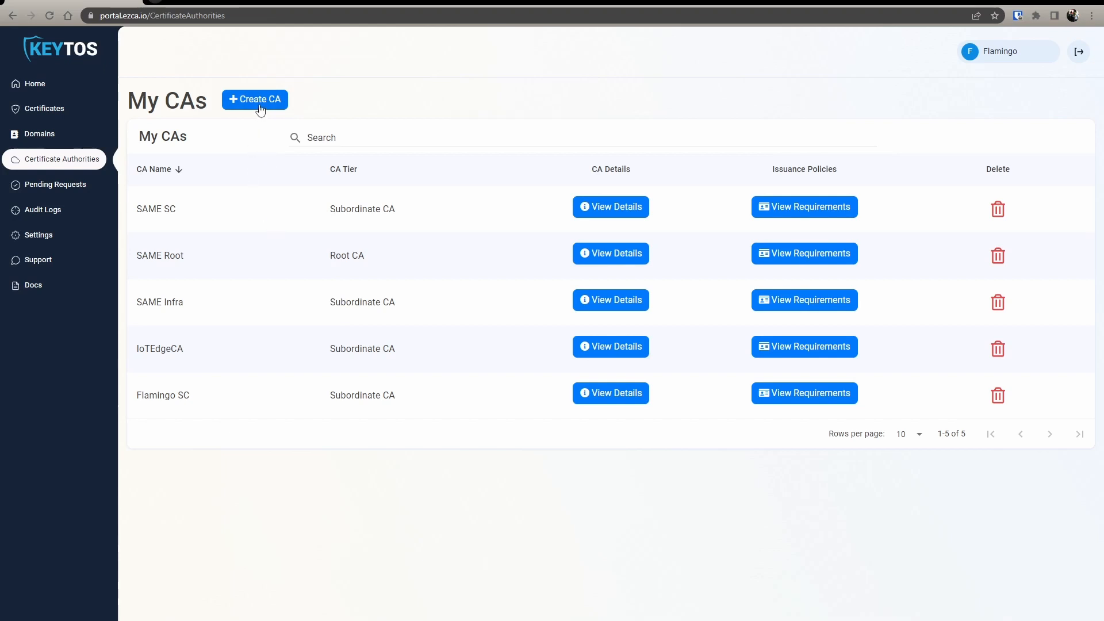
- Start a new Root CA named Intune CA Video and reach the cryptography step with RSA 4096
click(254, 99)
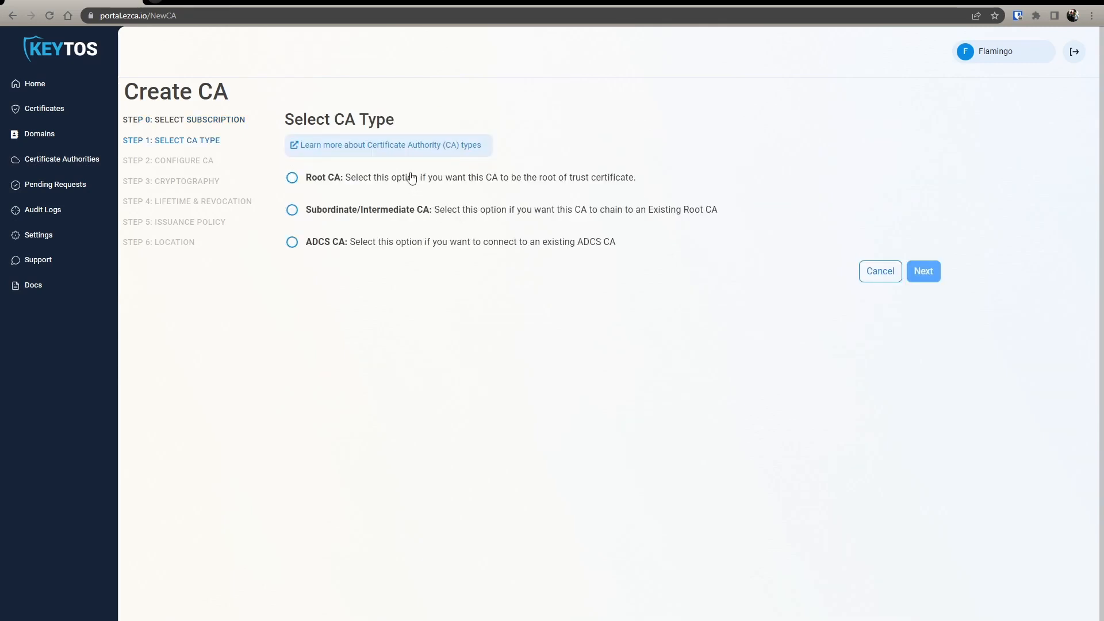
click(291, 177)
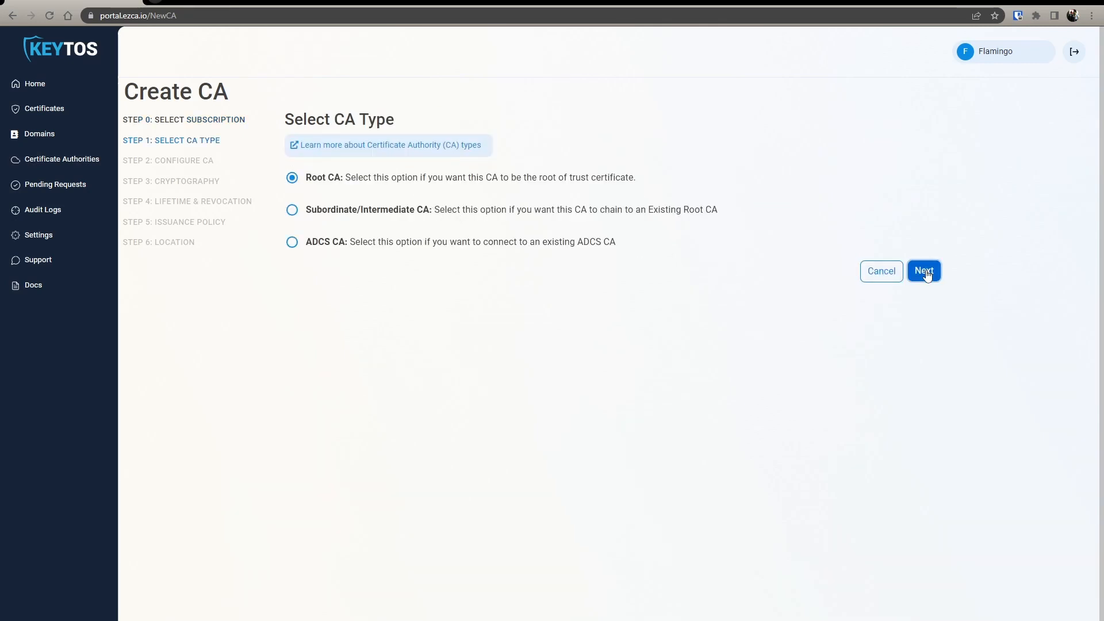
click(923, 271)
text(Intune CA Video)
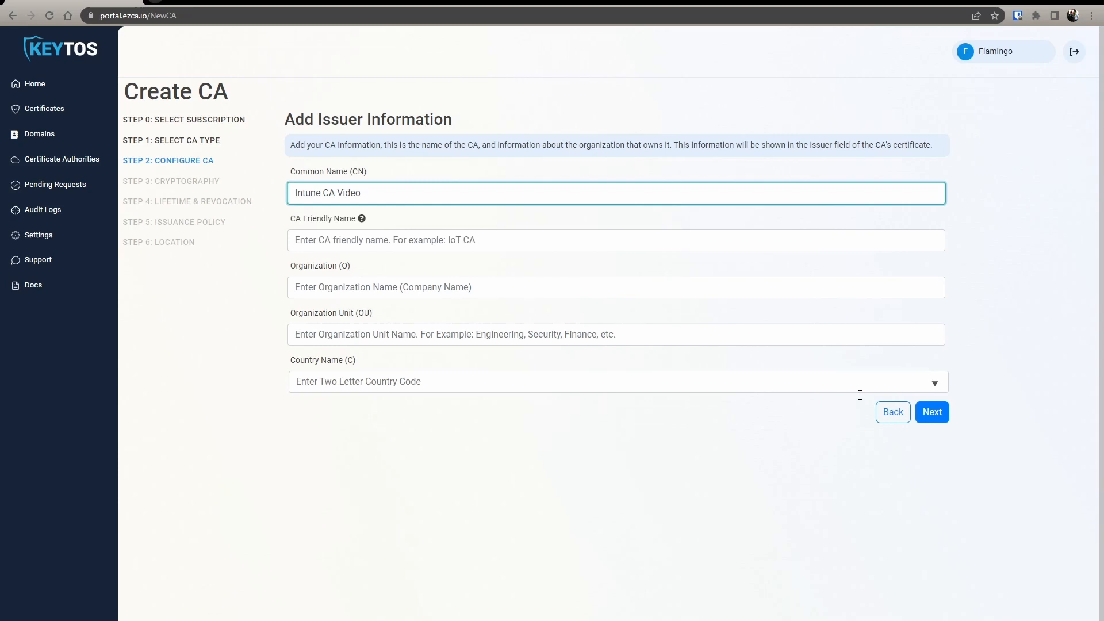
click(932, 412)
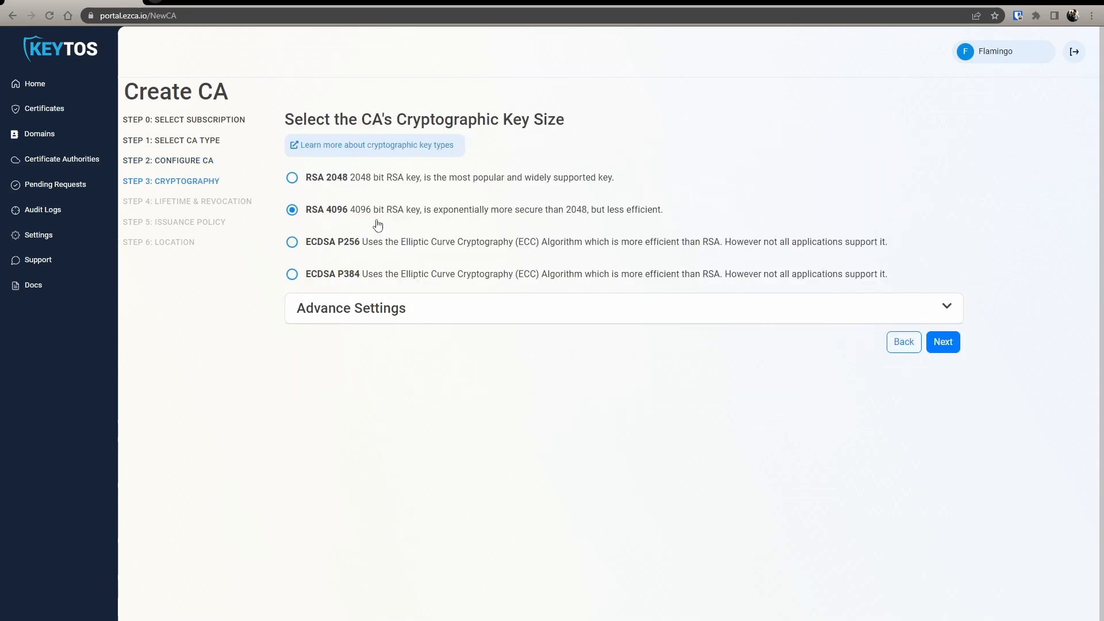
mouse_move(380, 202)
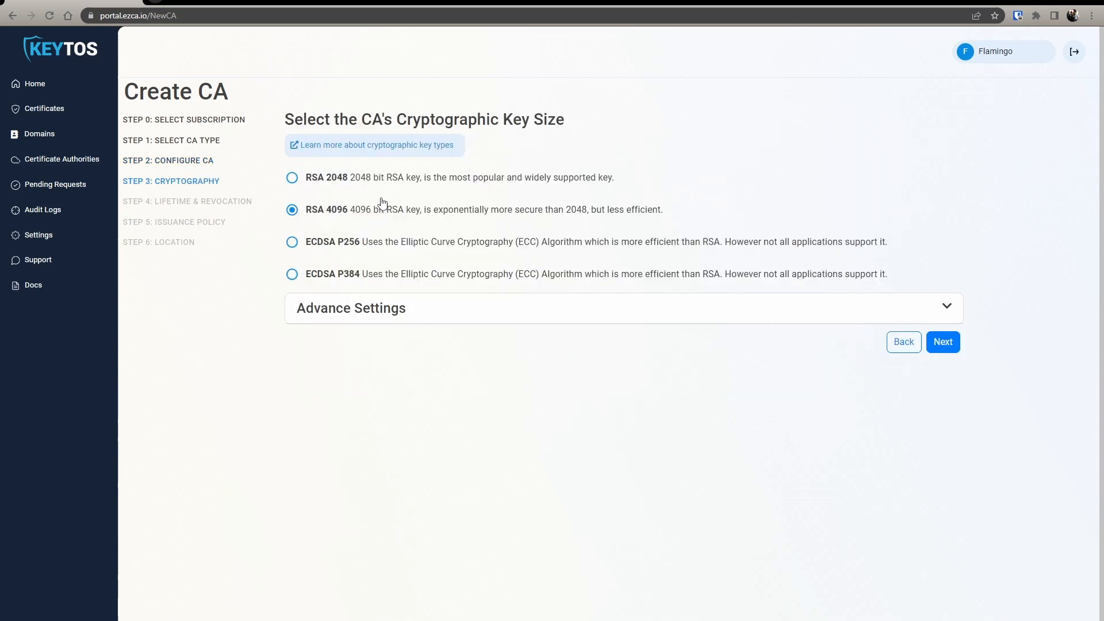
mouse_move(367, 214)
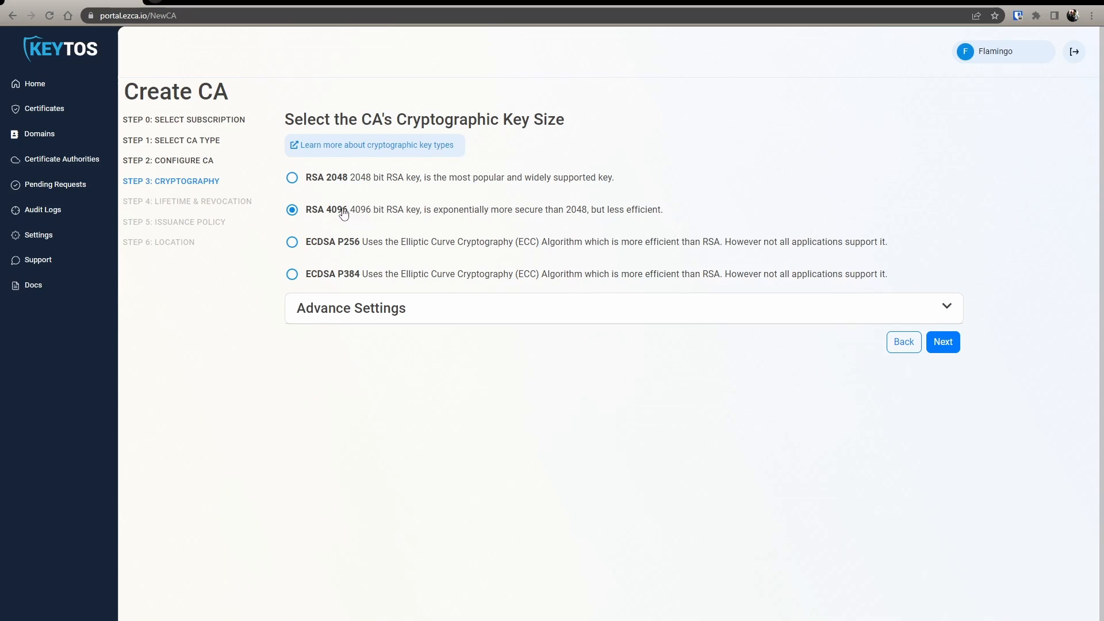
mouse_move(345, 205)
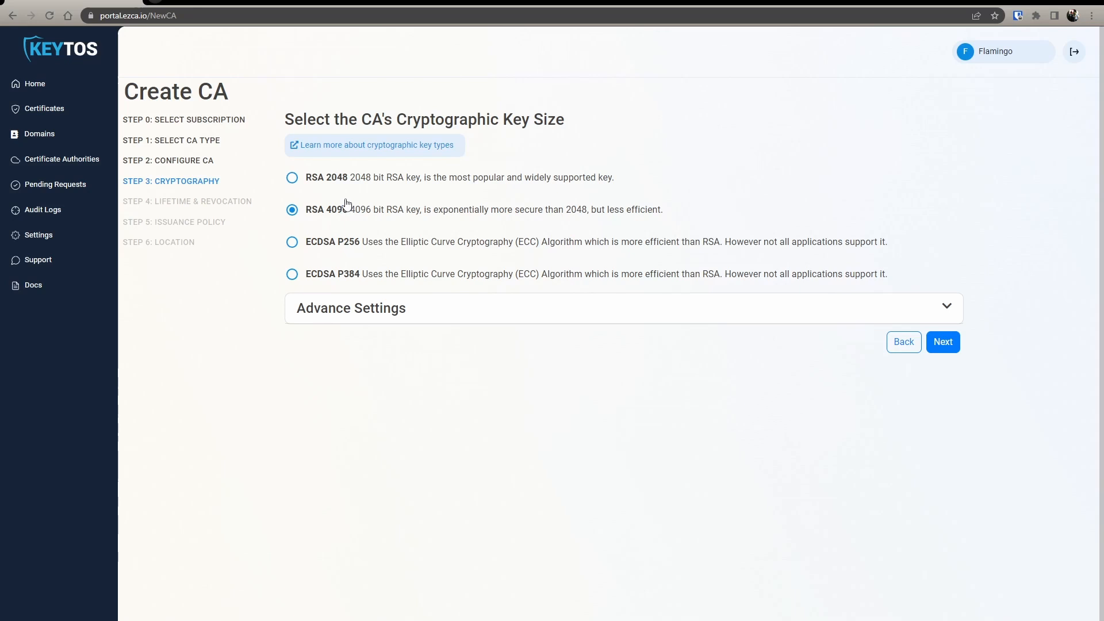
mouse_move(354, 194)
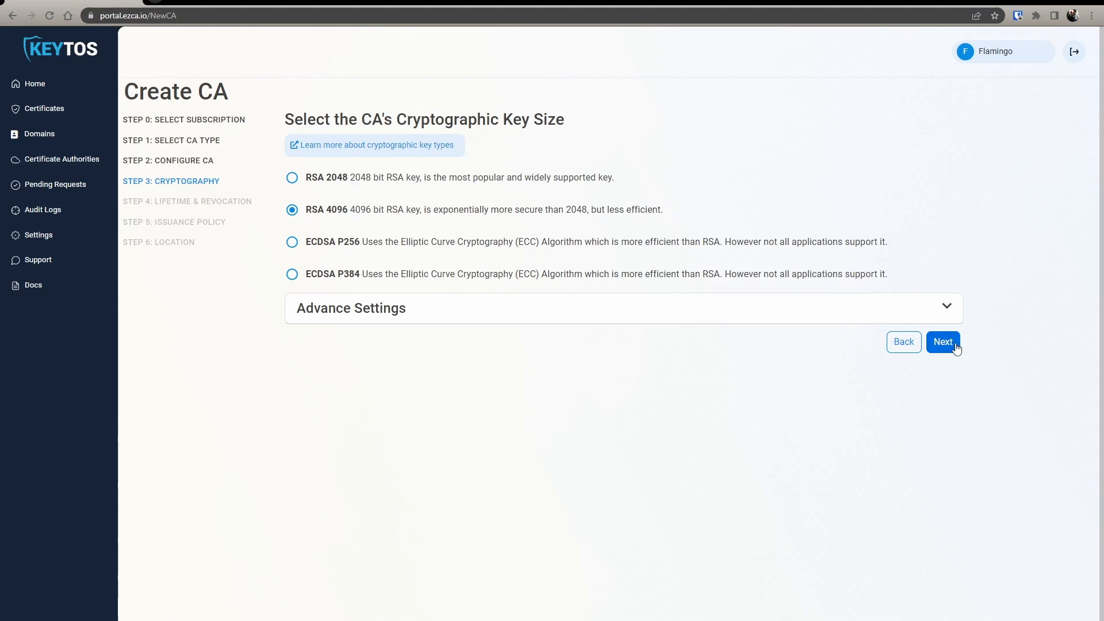
- Keep a 5-year lifetime and fill the notification email from saved addresses
click(942, 341)
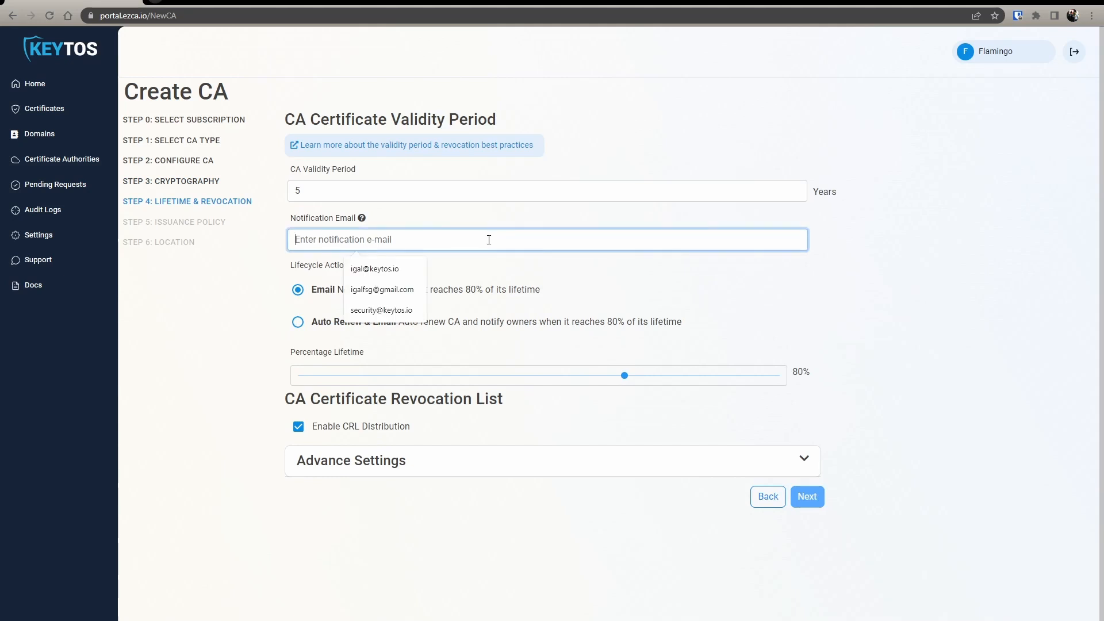
click(382, 309)
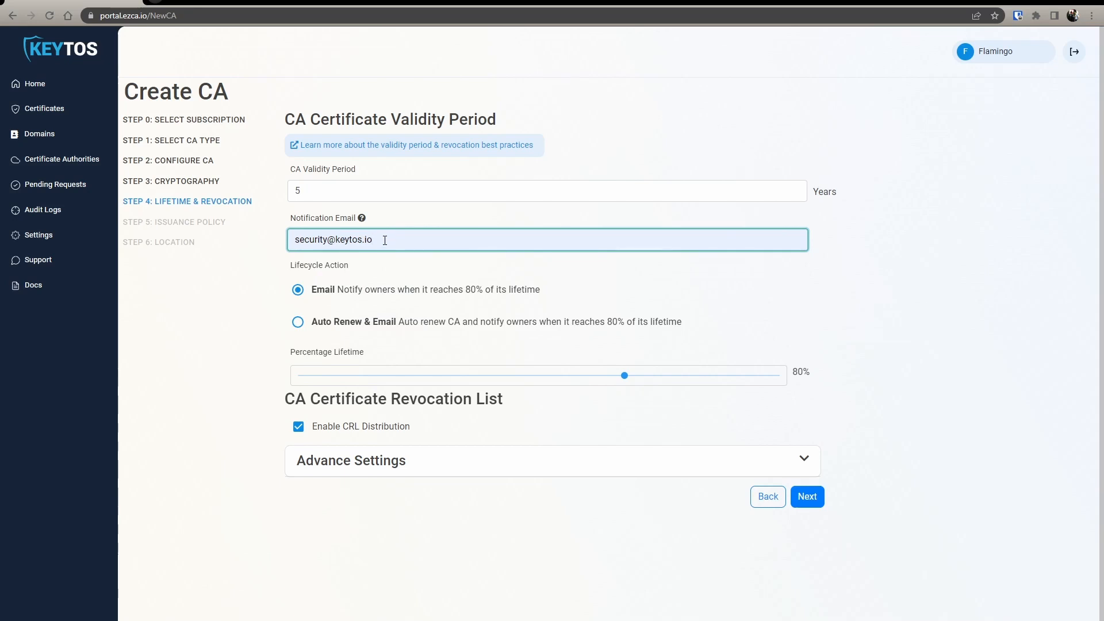
mouse_move(378, 257)
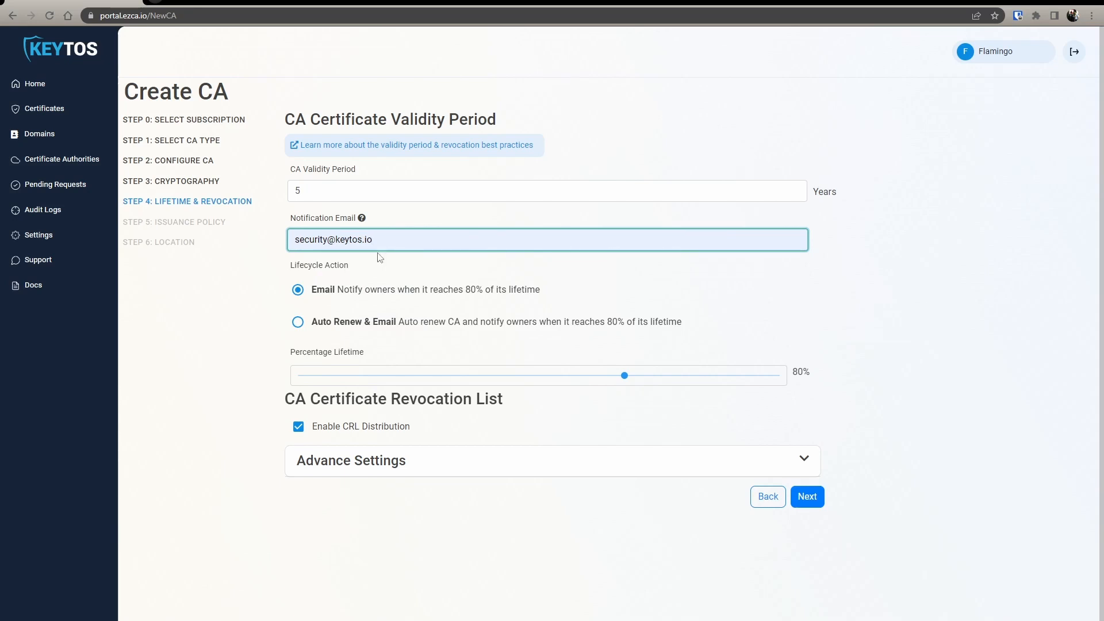
mouse_move(597, 381)
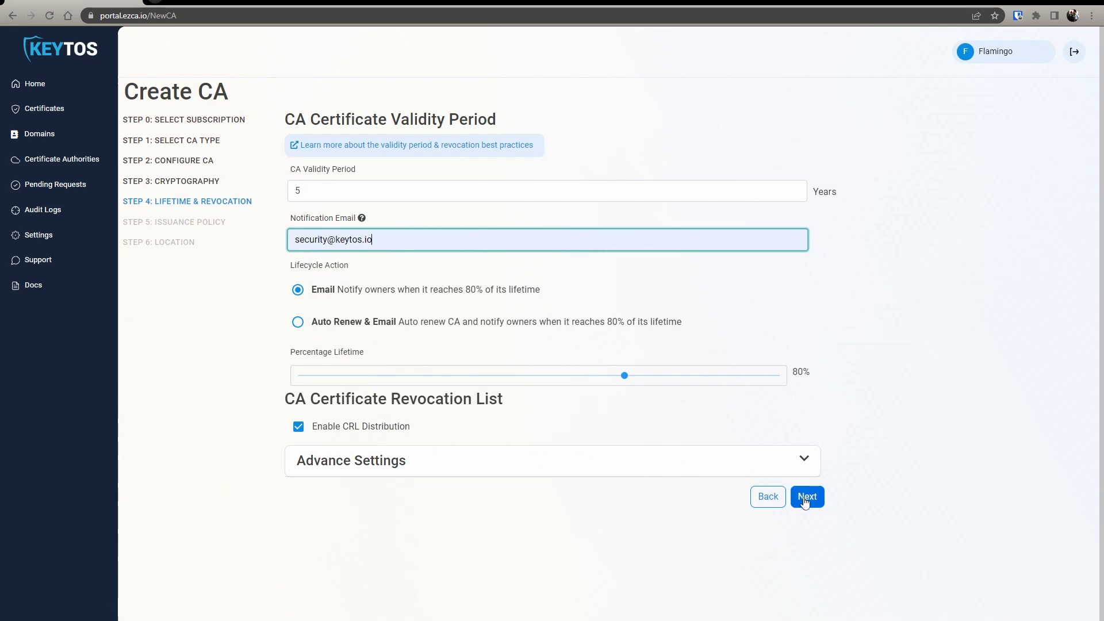
click(807, 497)
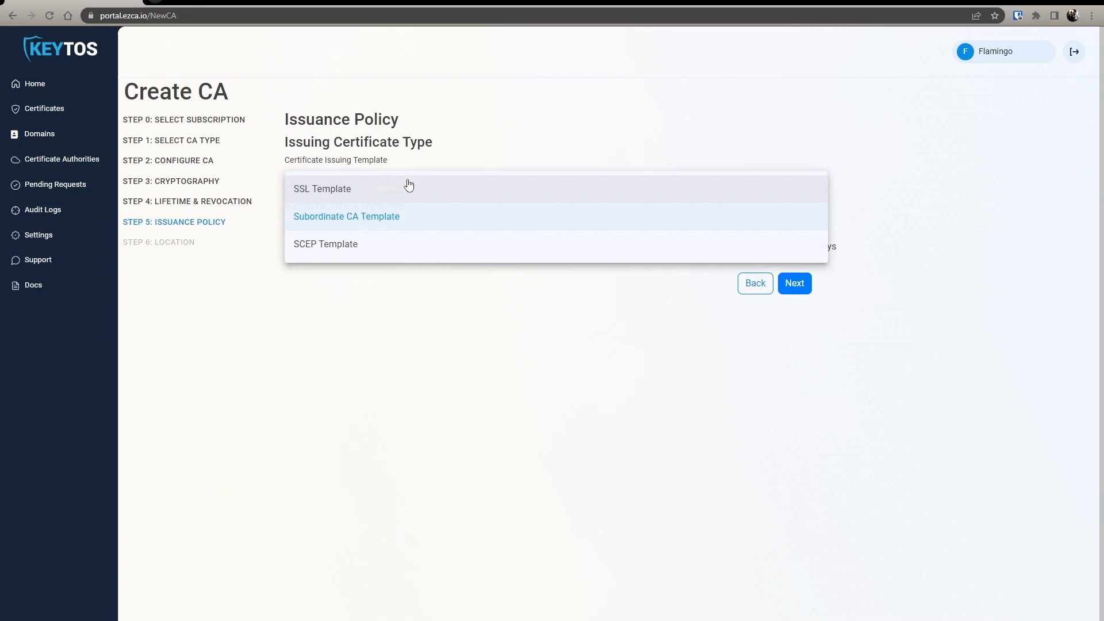
- Issue with the SCEP Template and 60-day certificates, then reach the eastus location step
click(325, 244)
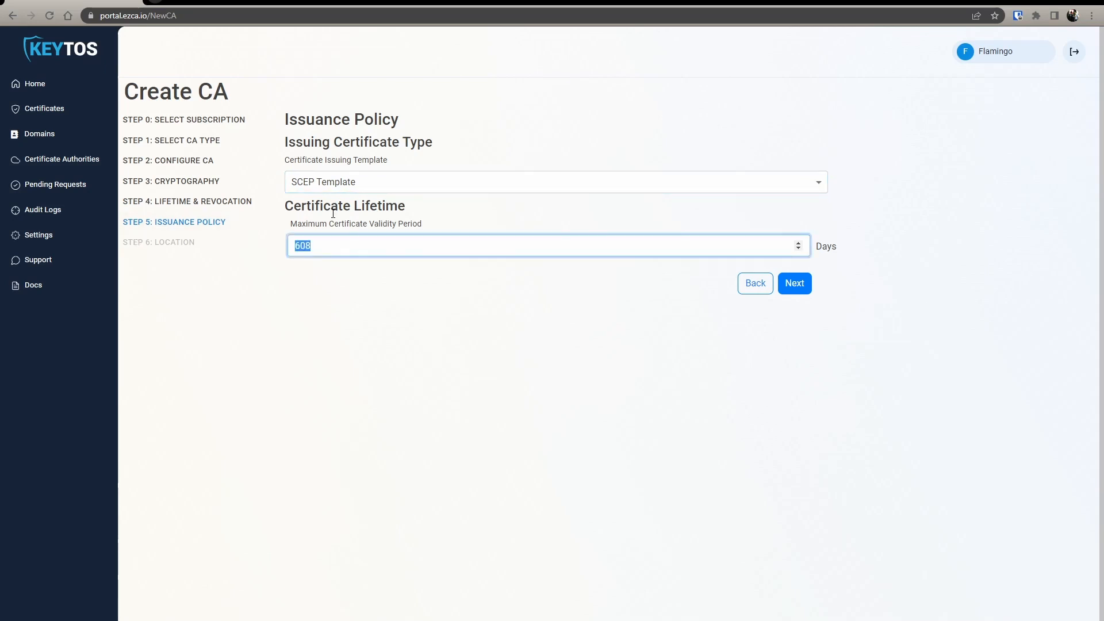
text(60)
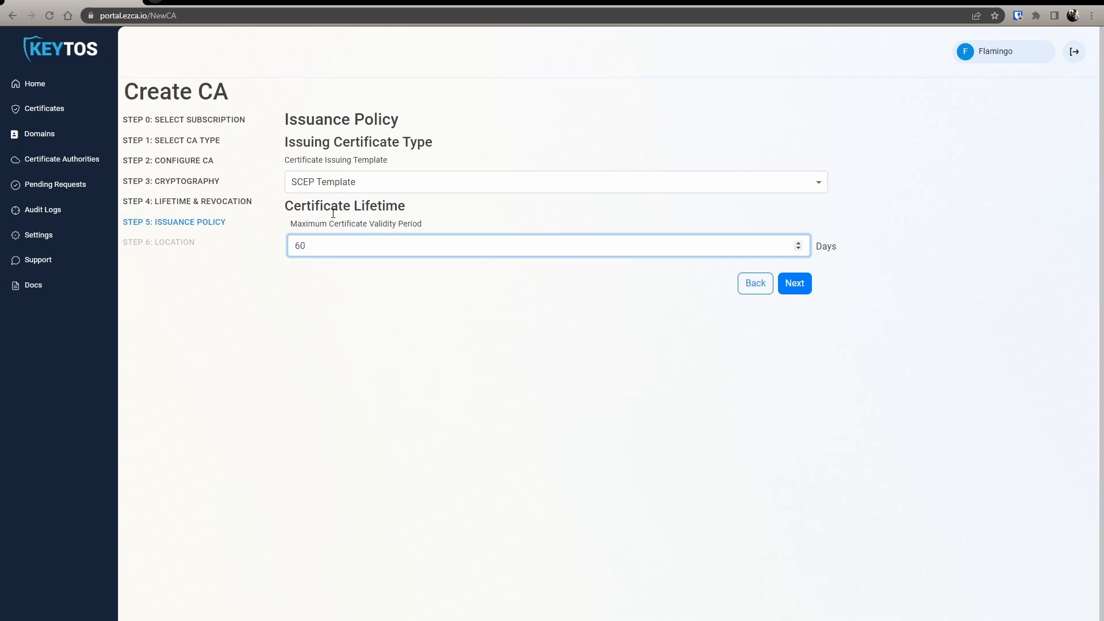
click(547, 245)
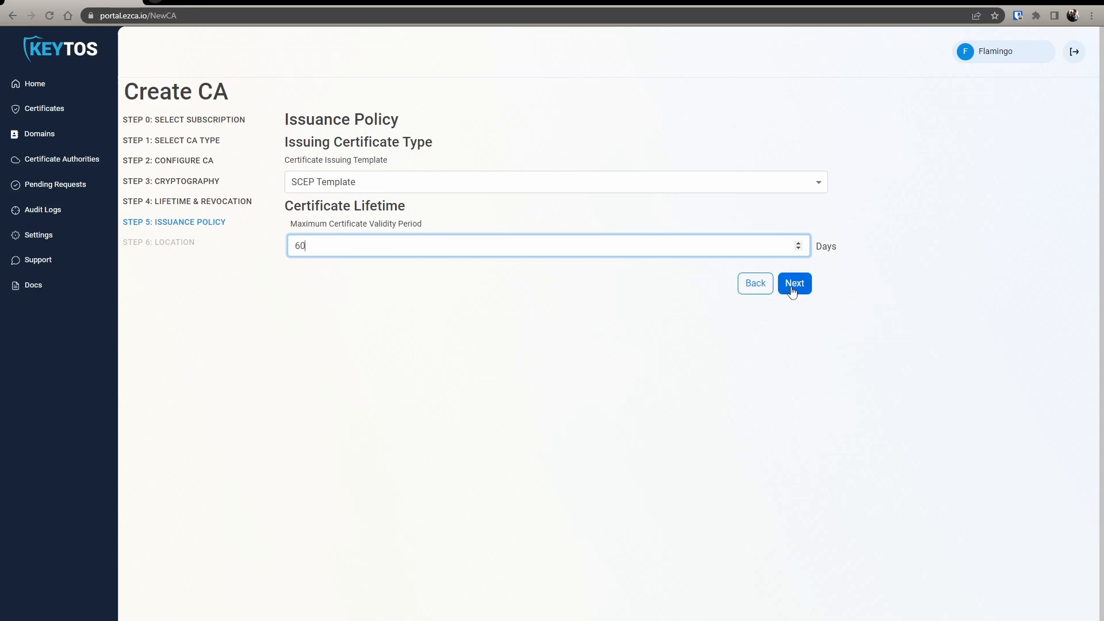
click(793, 283)
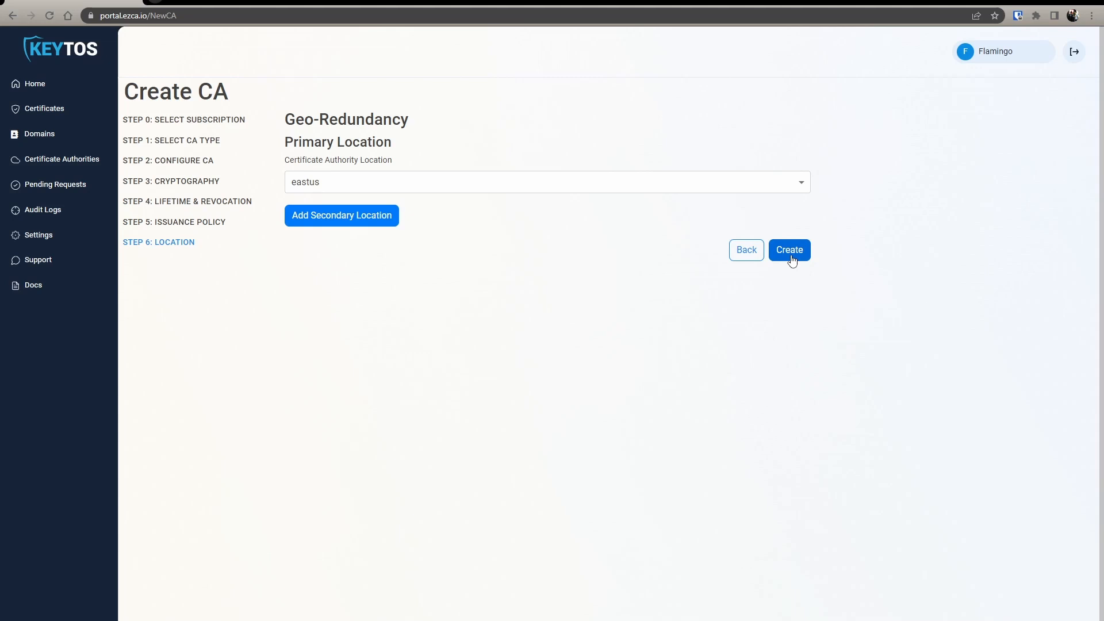
- Create the Intune CA Video root CA in eastus and download its certificate
click(789, 250)
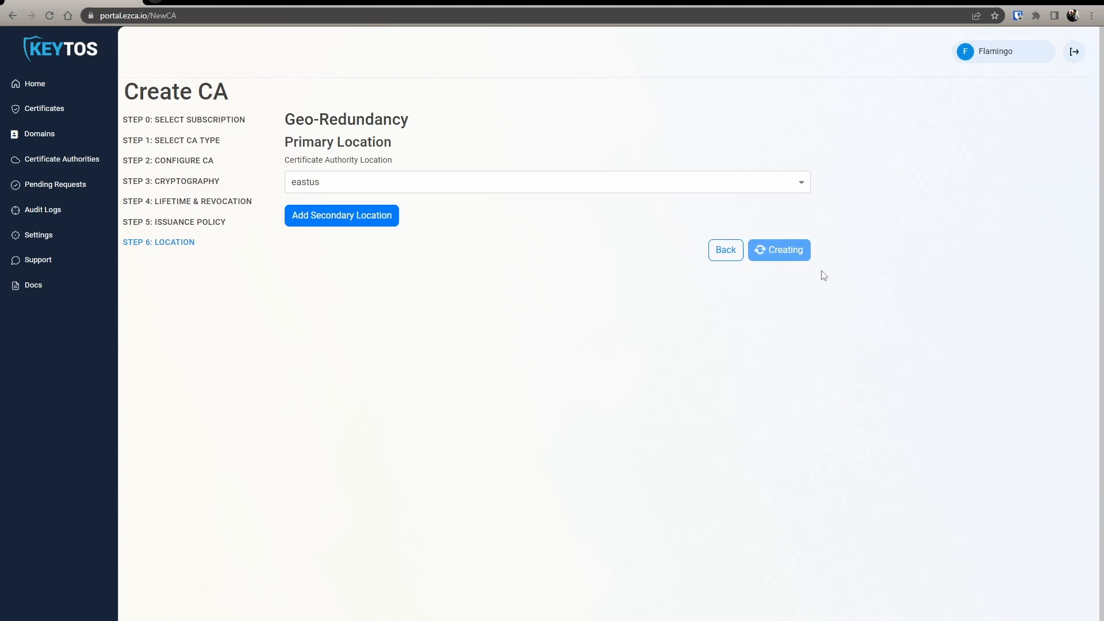
click(779, 249)
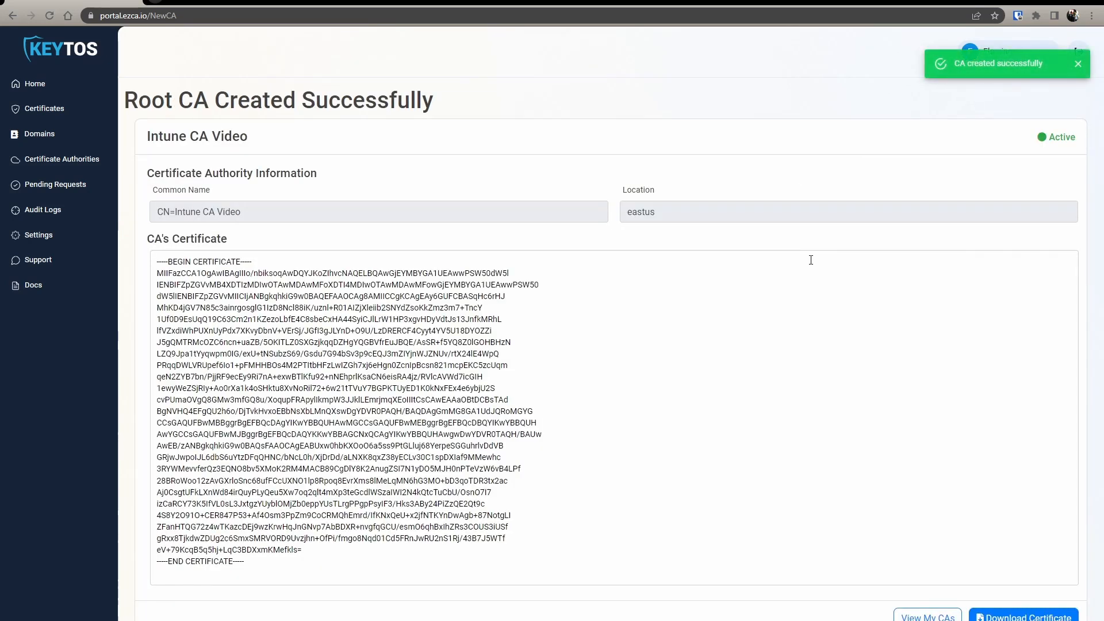
click(1023, 614)
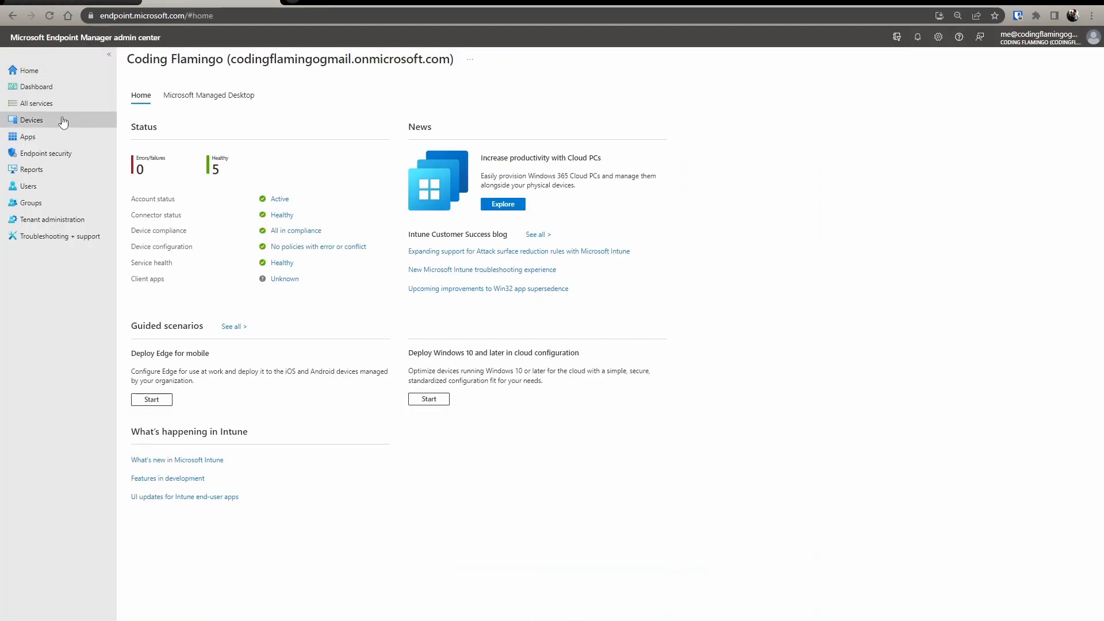
- Go to Devices and consult the Keytos guide on Intune profiles for Windows devices
click(31, 119)
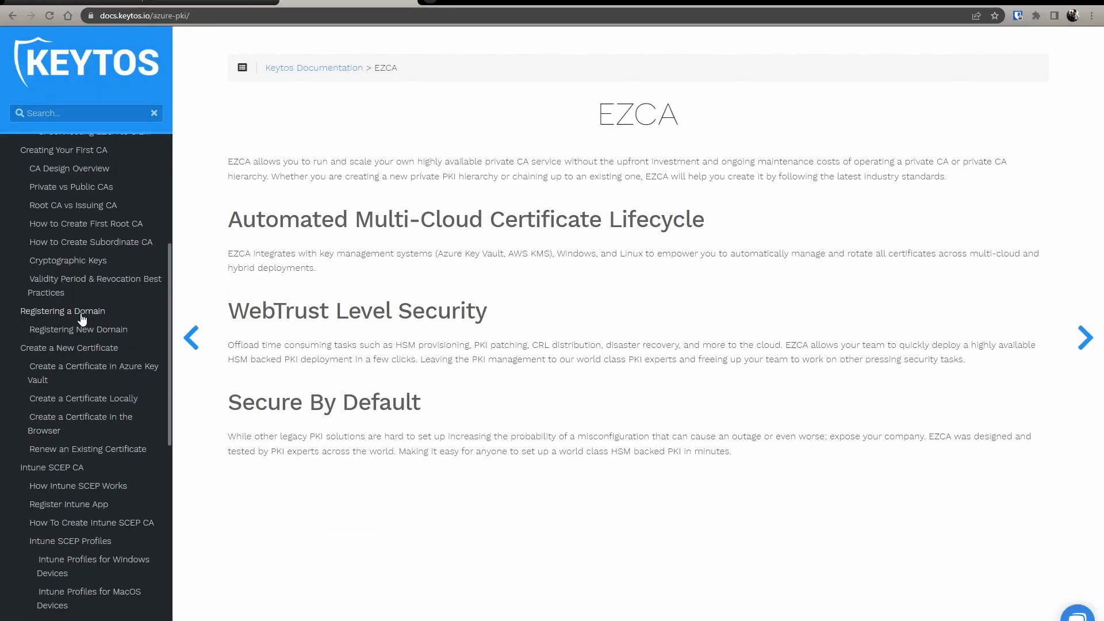
click(93, 450)
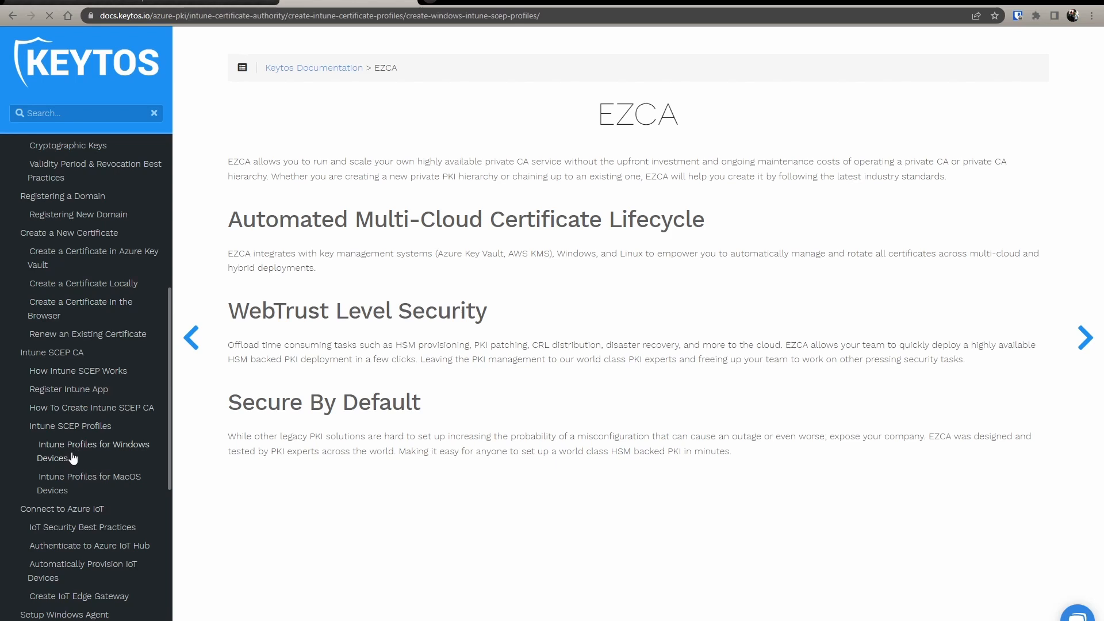
click(93, 451)
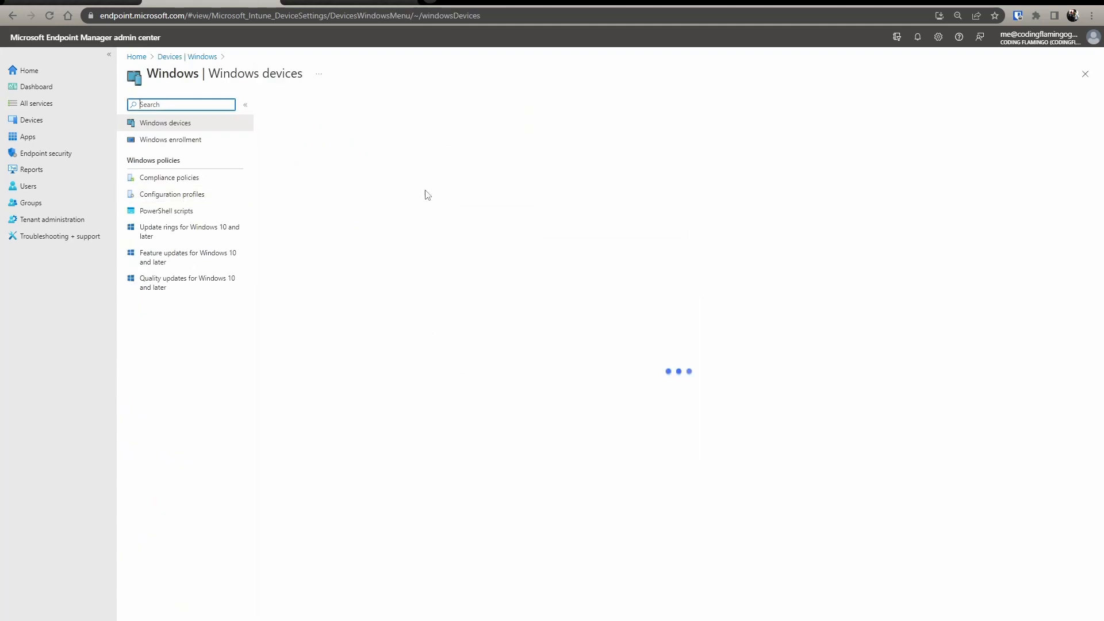
- Start a Windows 10 and later configuration profile from the Trusted certificate template
click(171, 194)
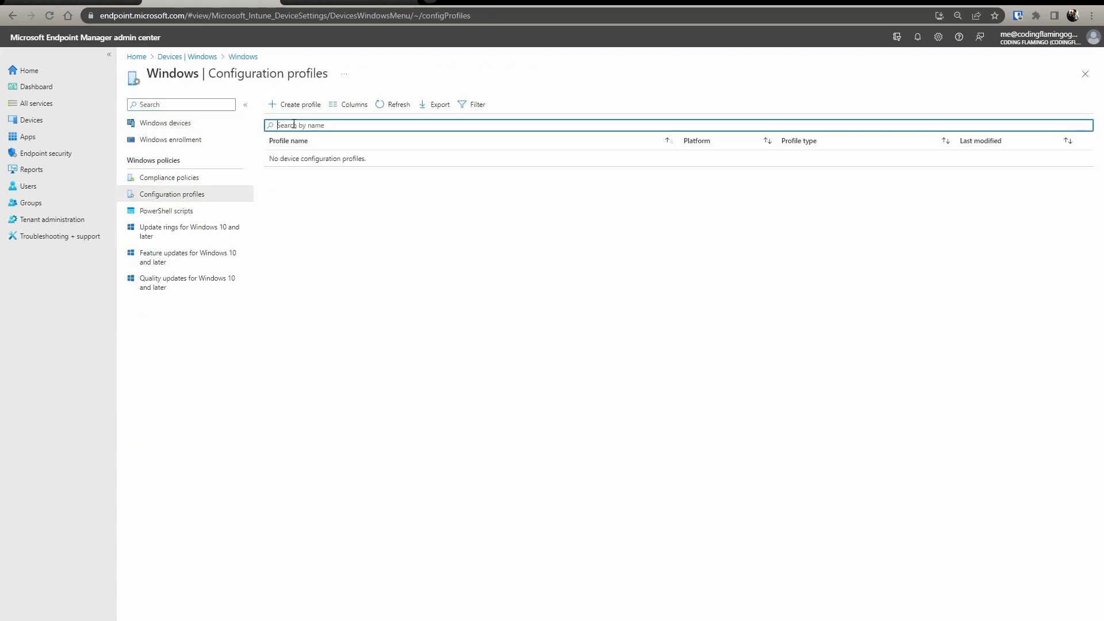
click(294, 104)
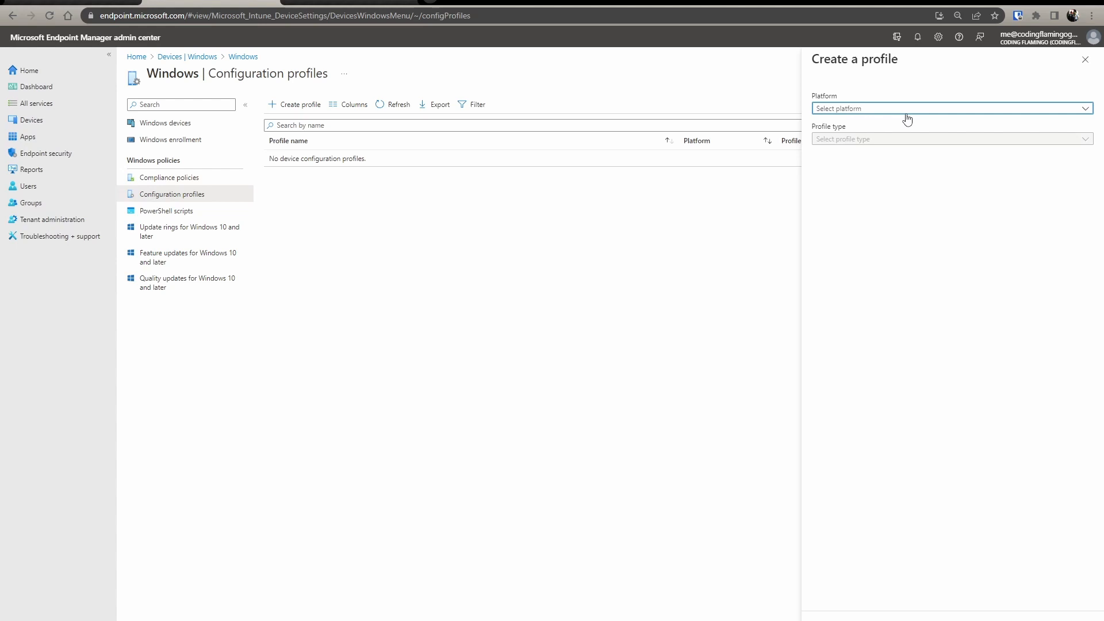
click(946, 108)
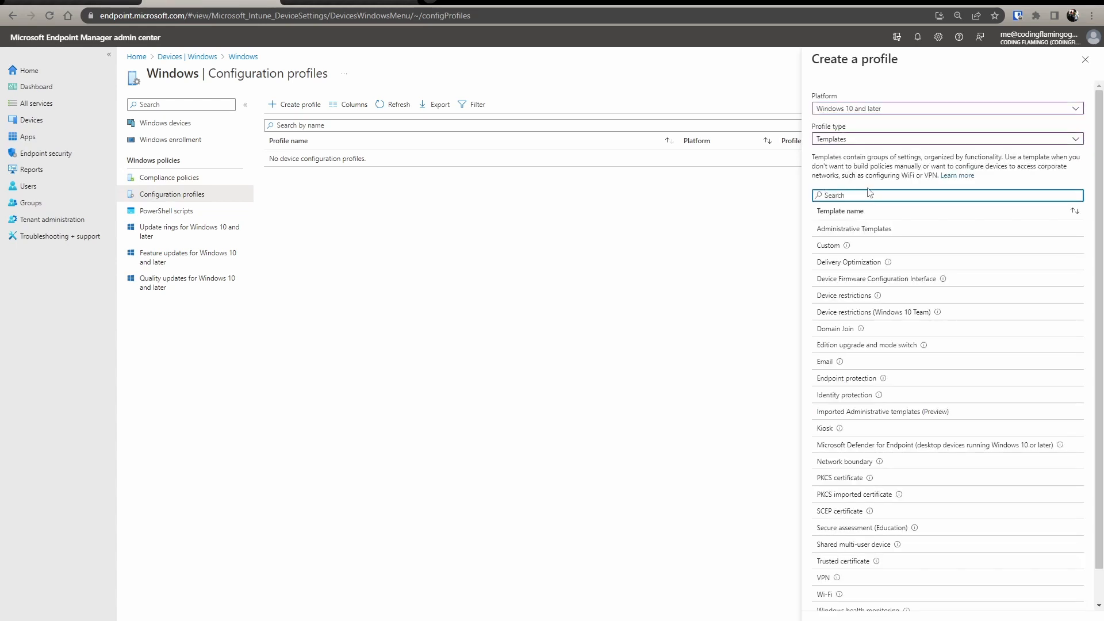
text(trus)
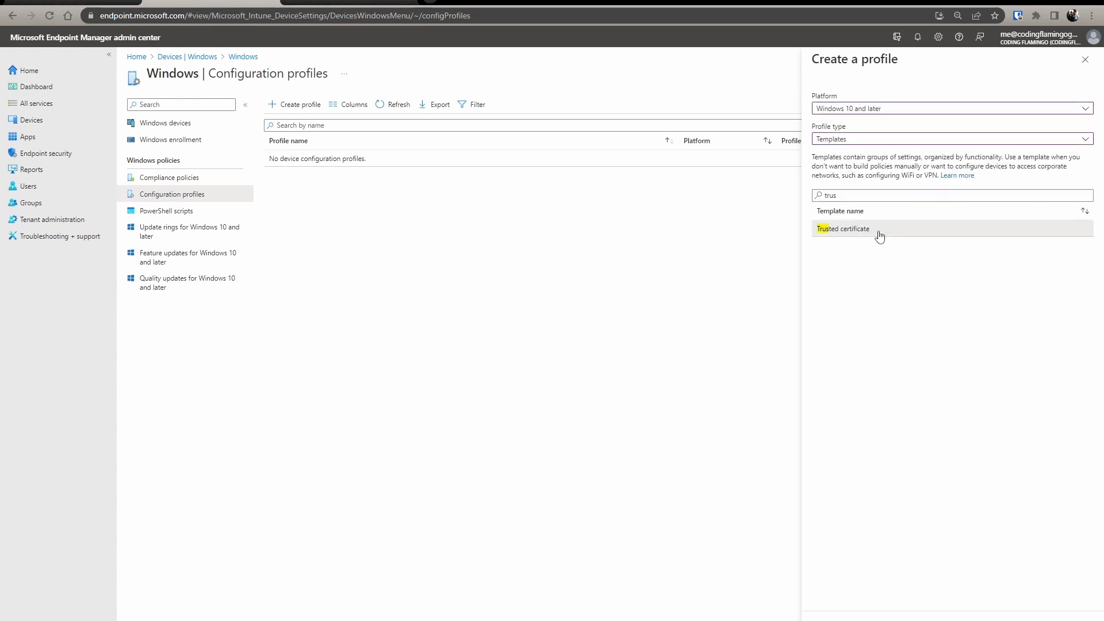
click(842, 227)
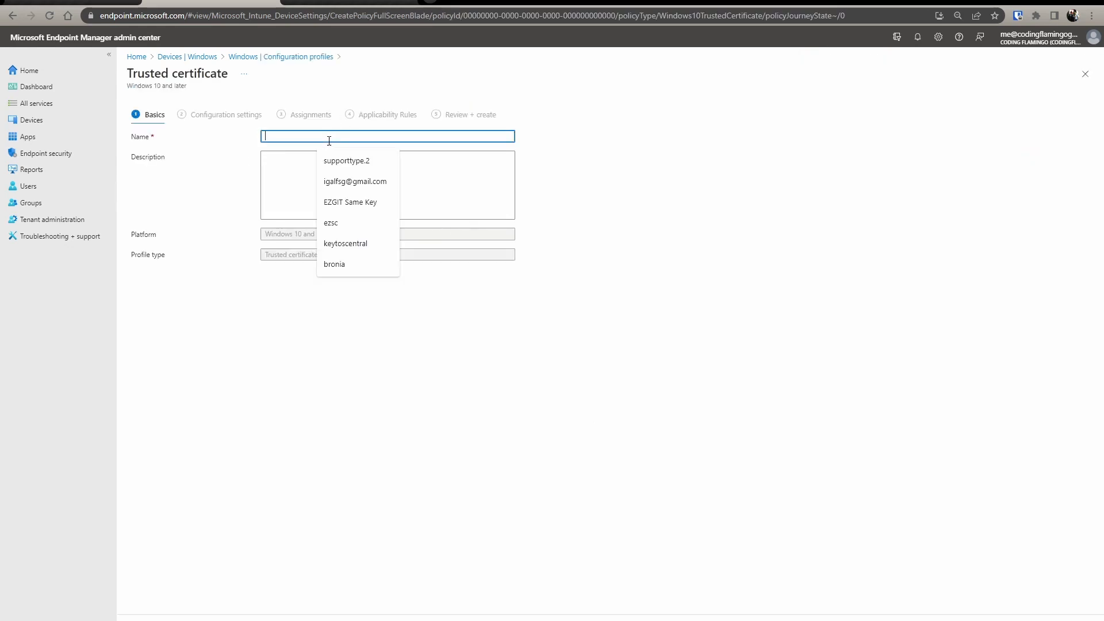
- Name the profile Intune CA and upload Intune CA Video.cer, reaching Assignments
text(Intune)
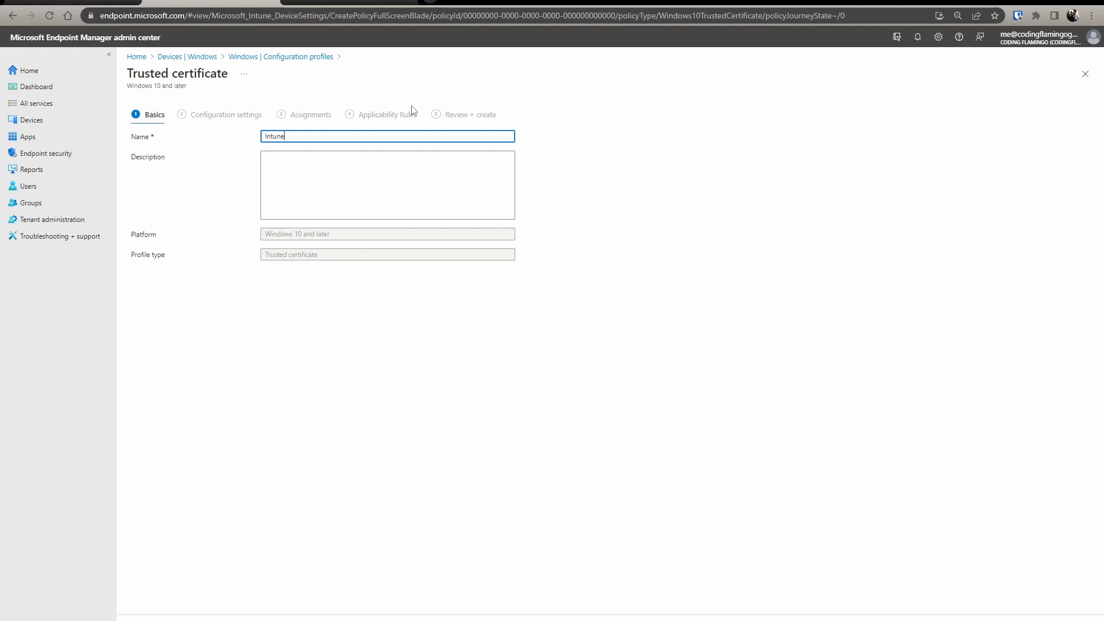
text(CA)
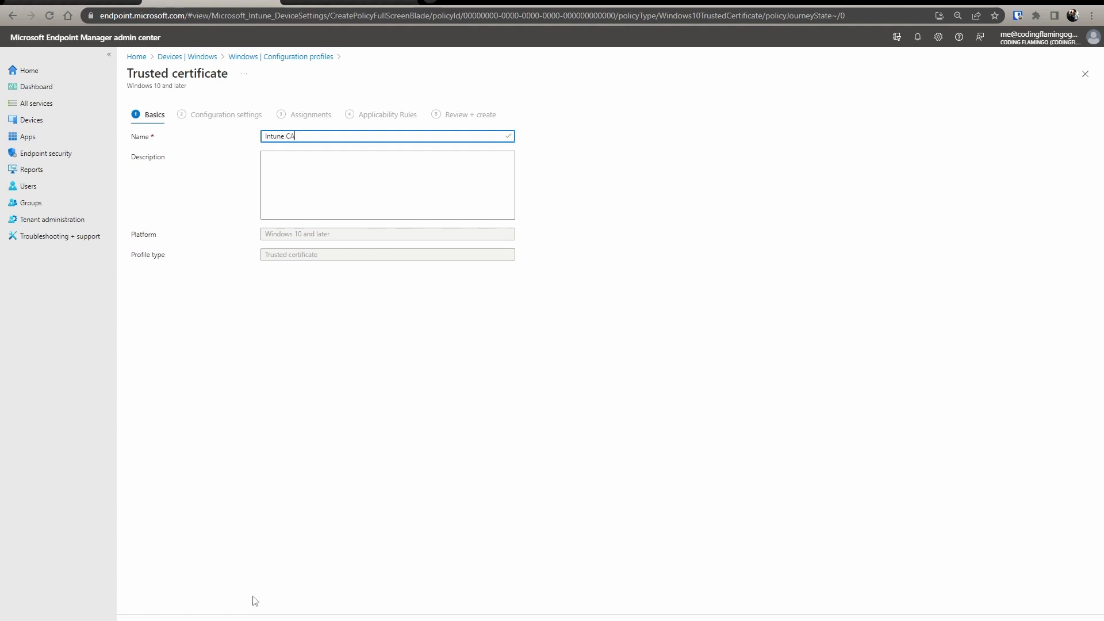
click(225, 114)
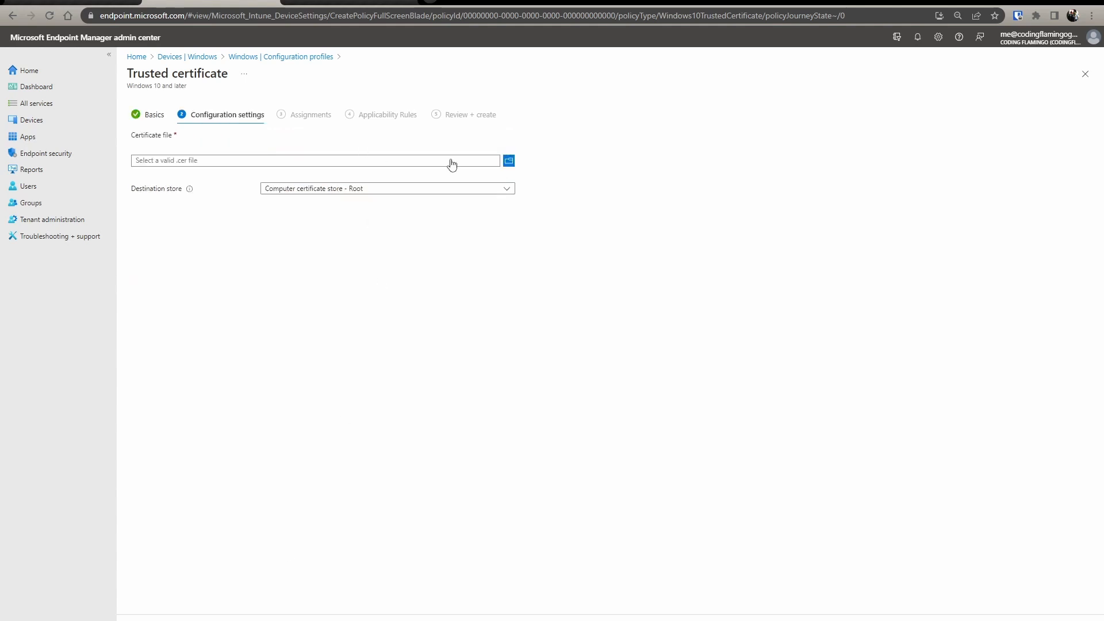
mouse_move(509, 161)
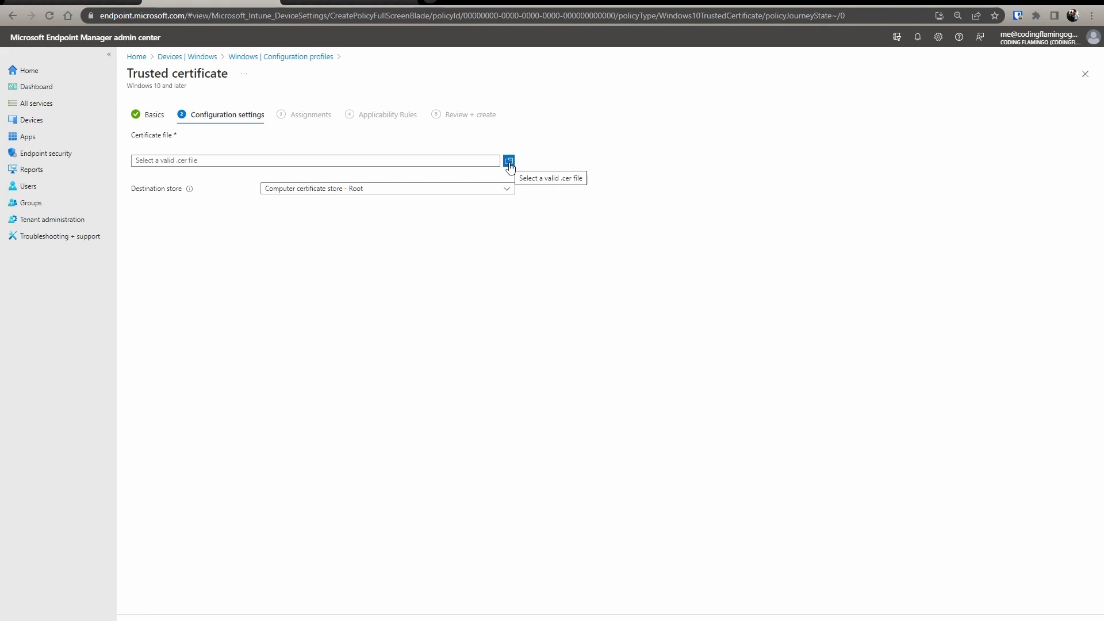
click(508, 160)
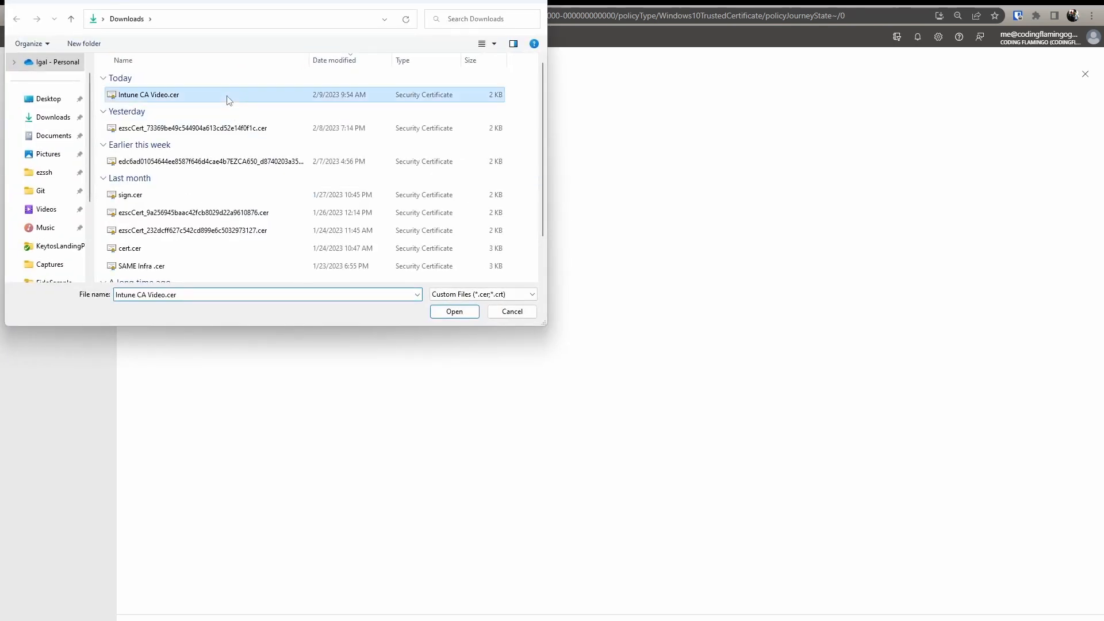
click(454, 312)
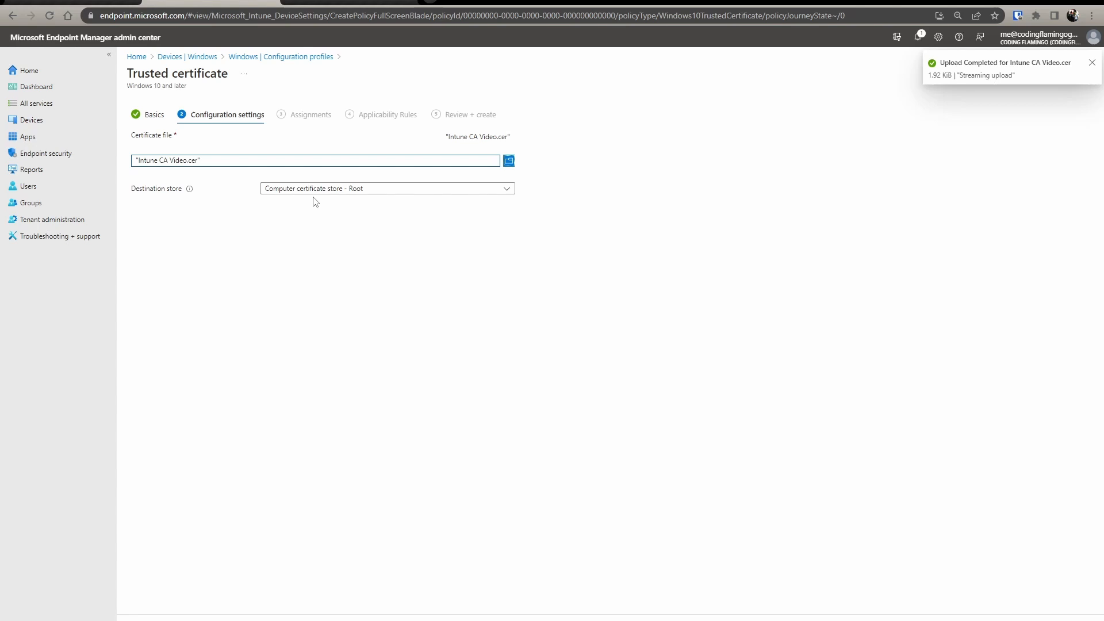
mouse_move(250, 575)
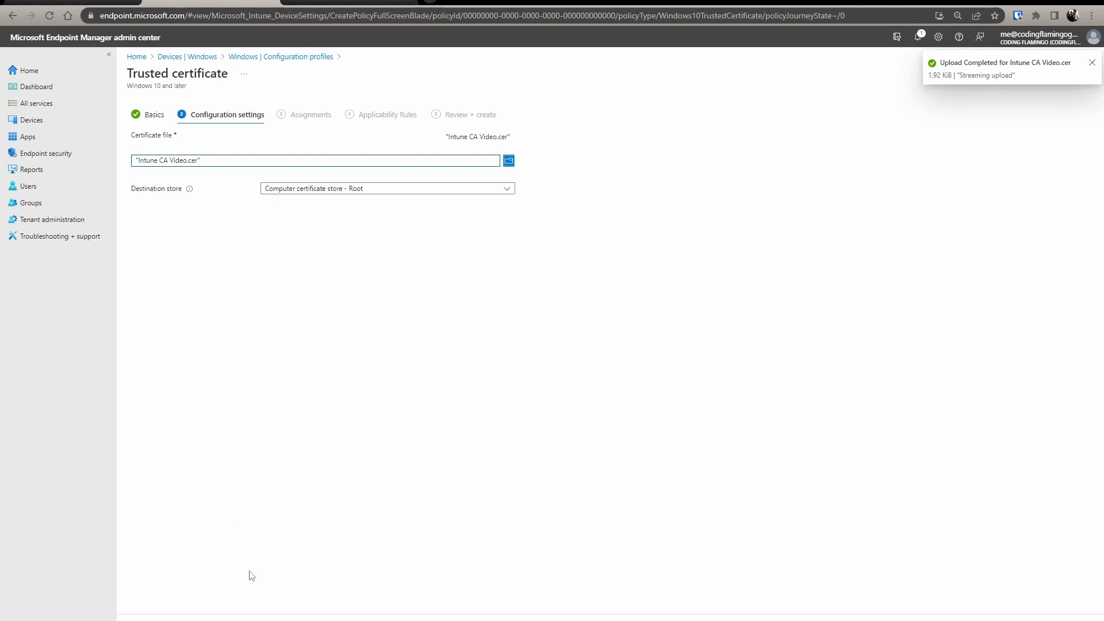
click(311, 114)
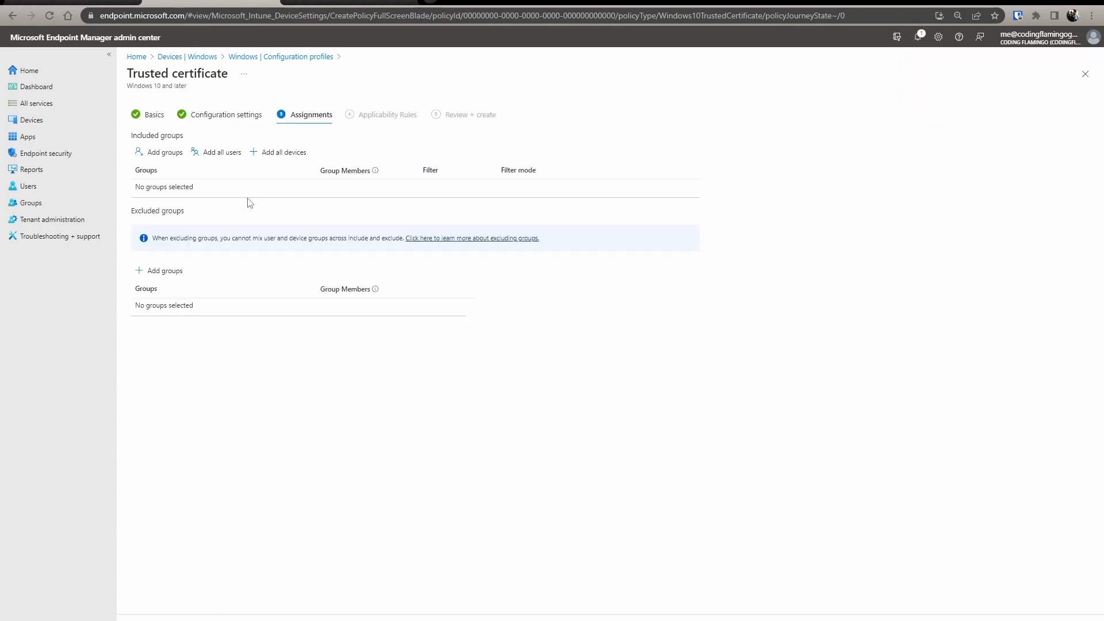
mouse_move(217, 152)
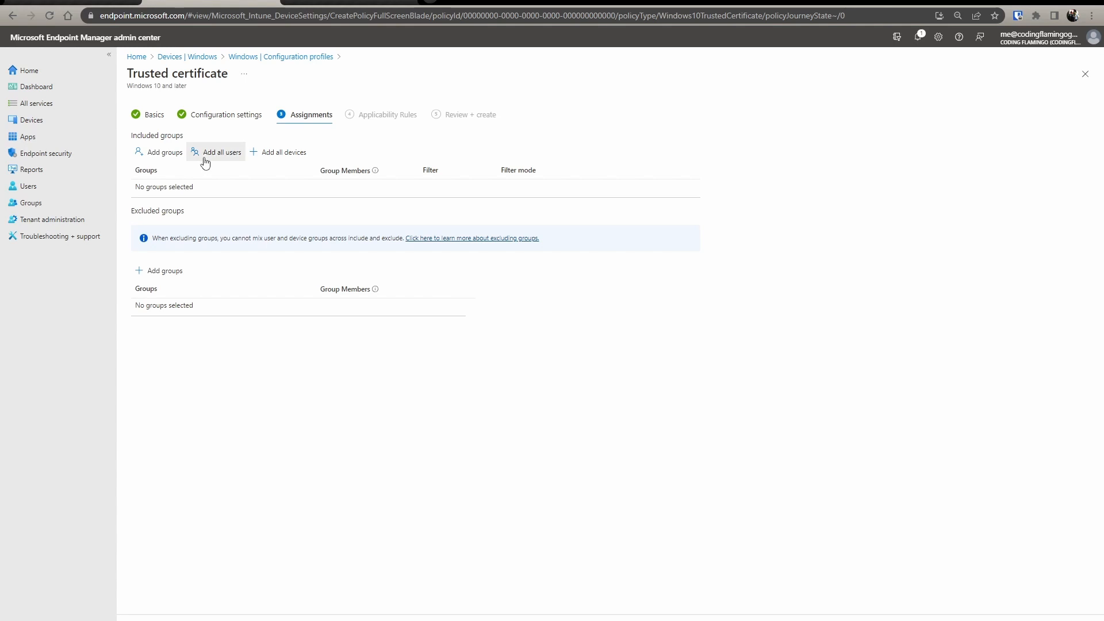
- Assign the Intune CA profile to all users
click(222, 152)
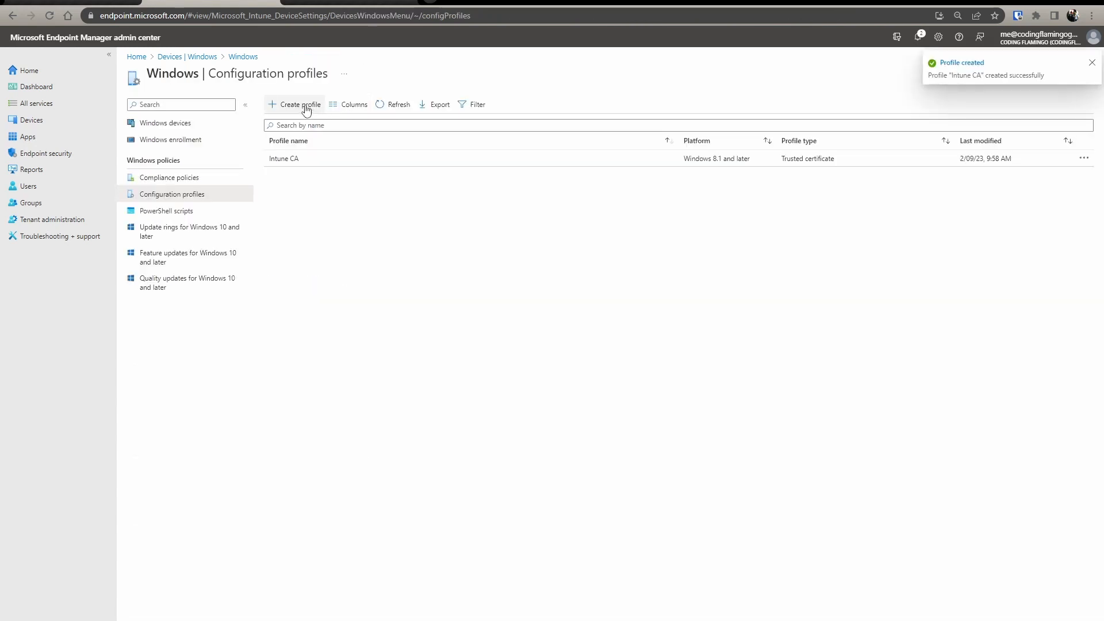
- Start a Windows 10 and later profile from the SCEP certificate template
click(299, 104)
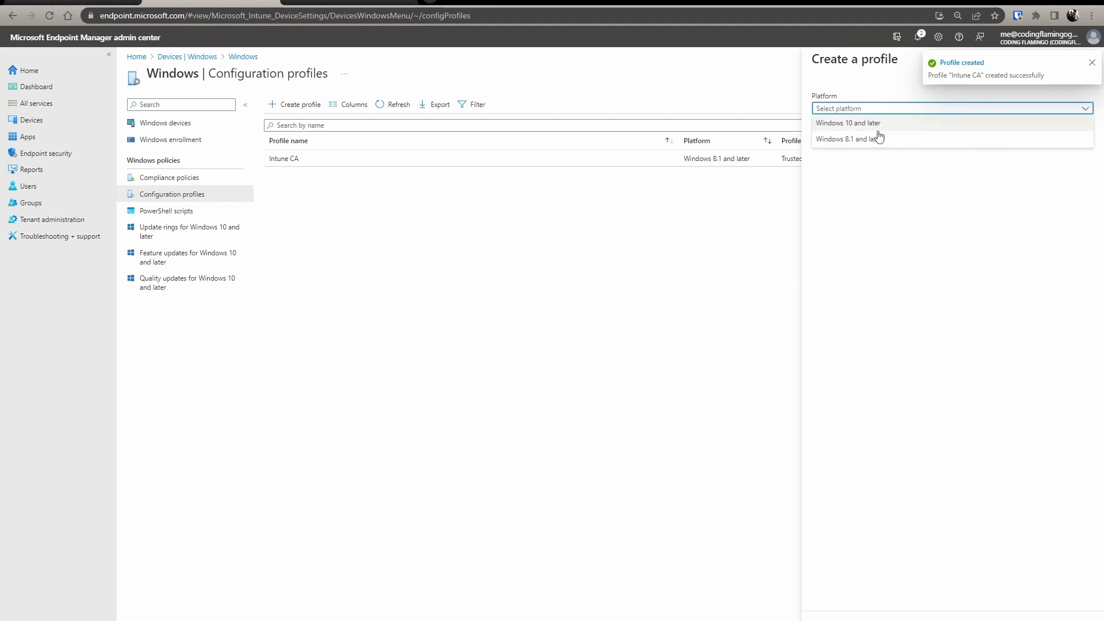
click(847, 123)
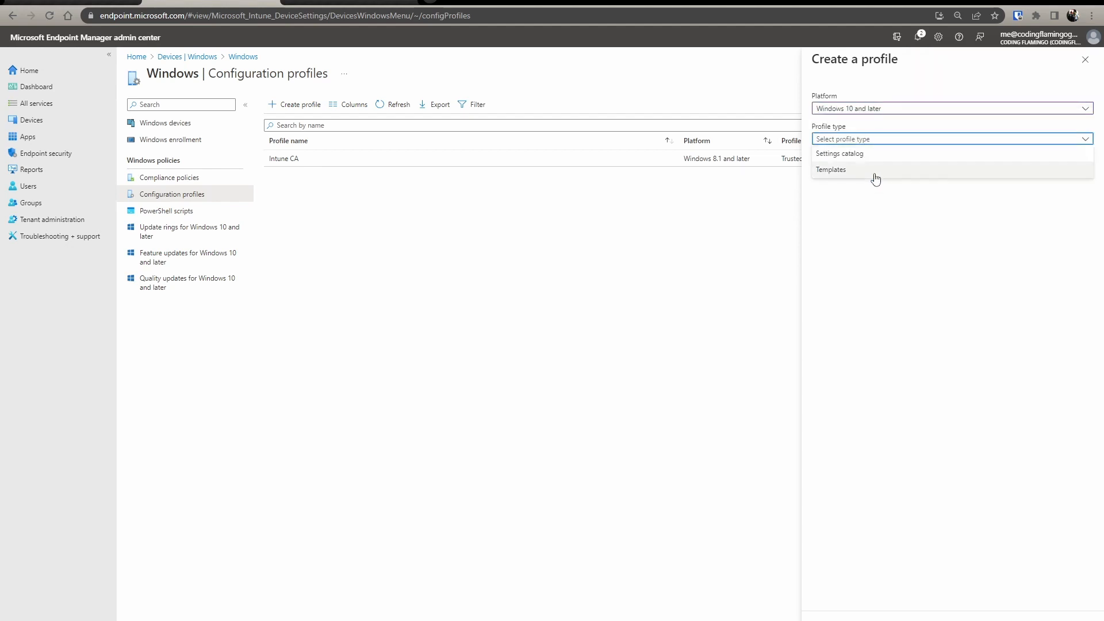
click(830, 169)
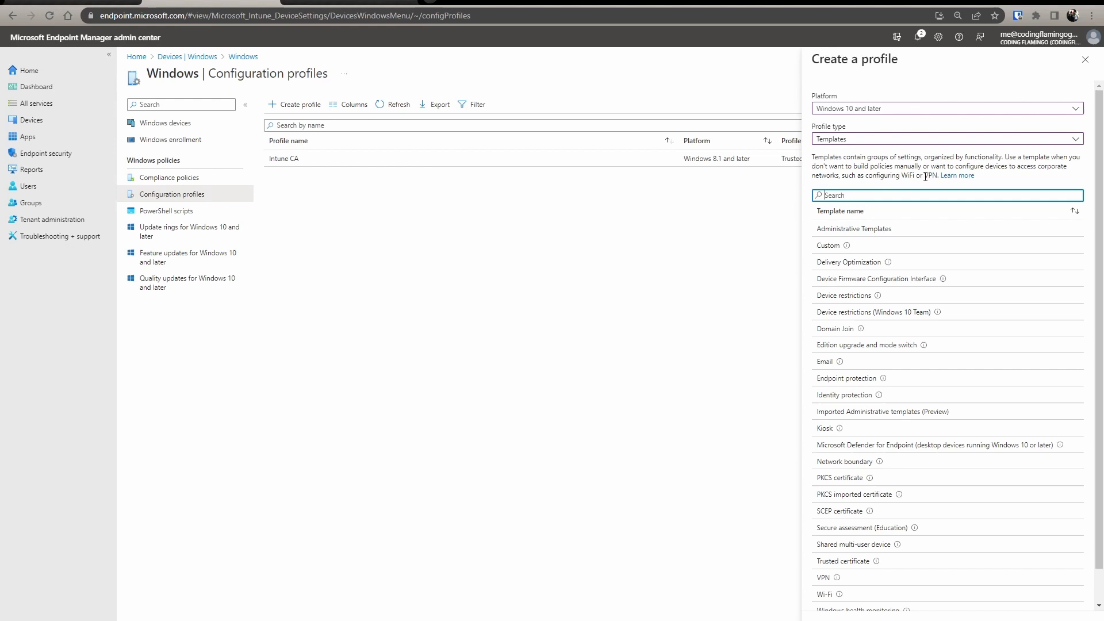
text(scep)
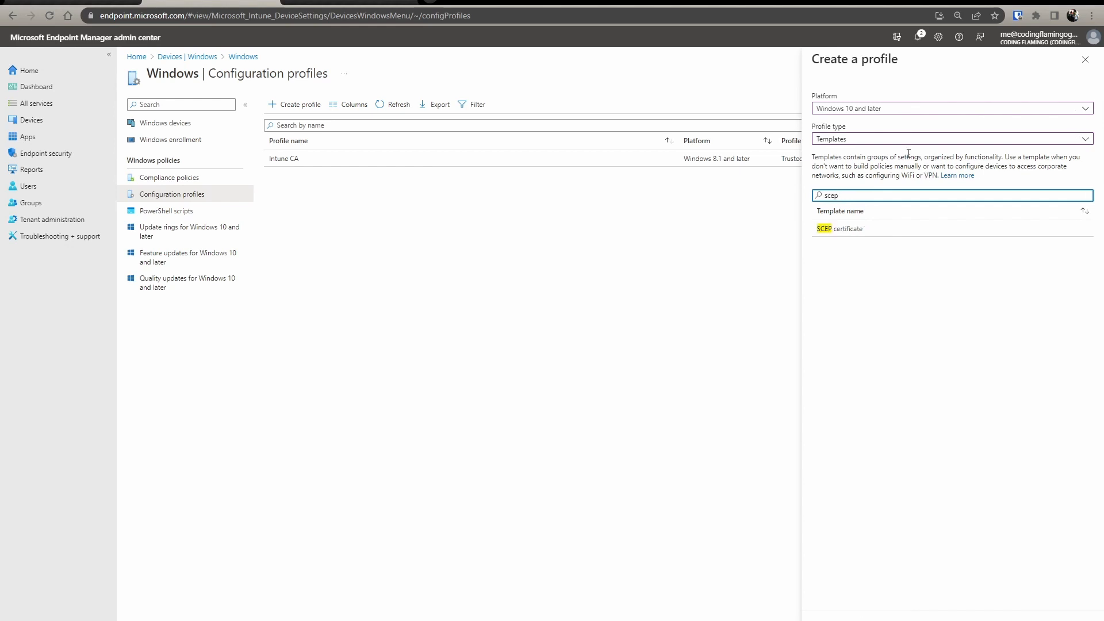
click(839, 228)
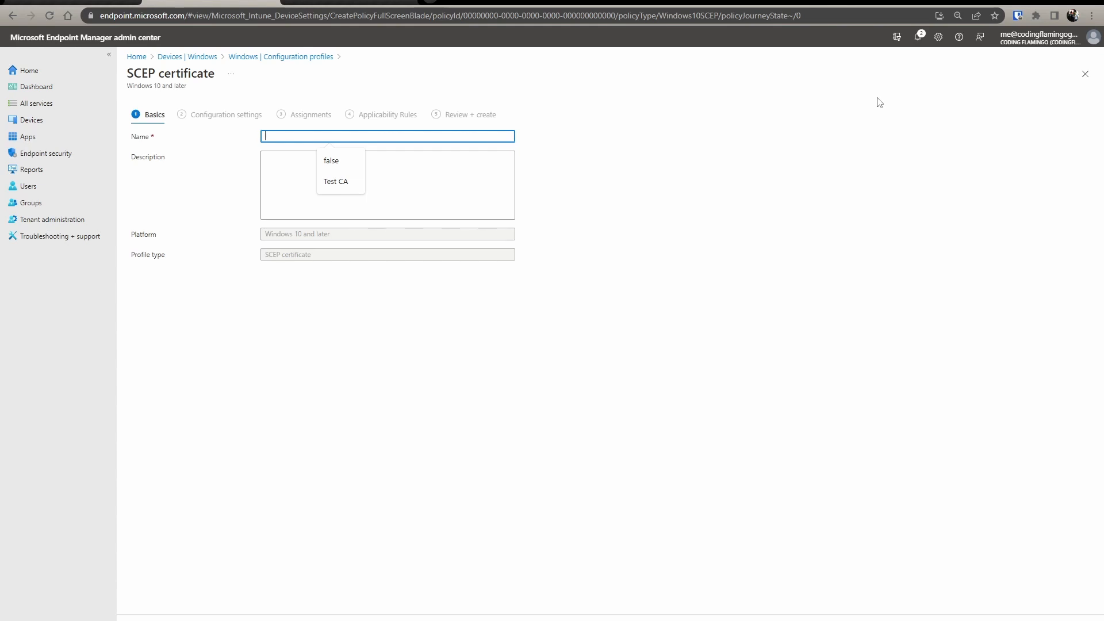
- Select the name field on the SCEP certificate Basics step
click(226, 114)
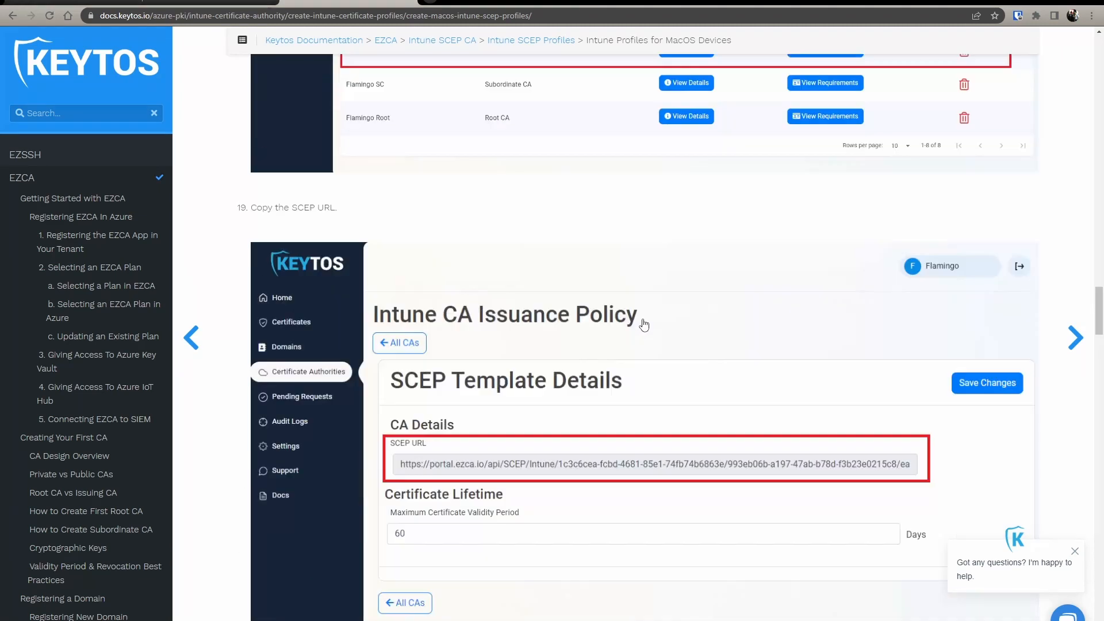
- Scroll through the Keytos SCEP profile steps covering subject name and key settings
scroll(down, 3)
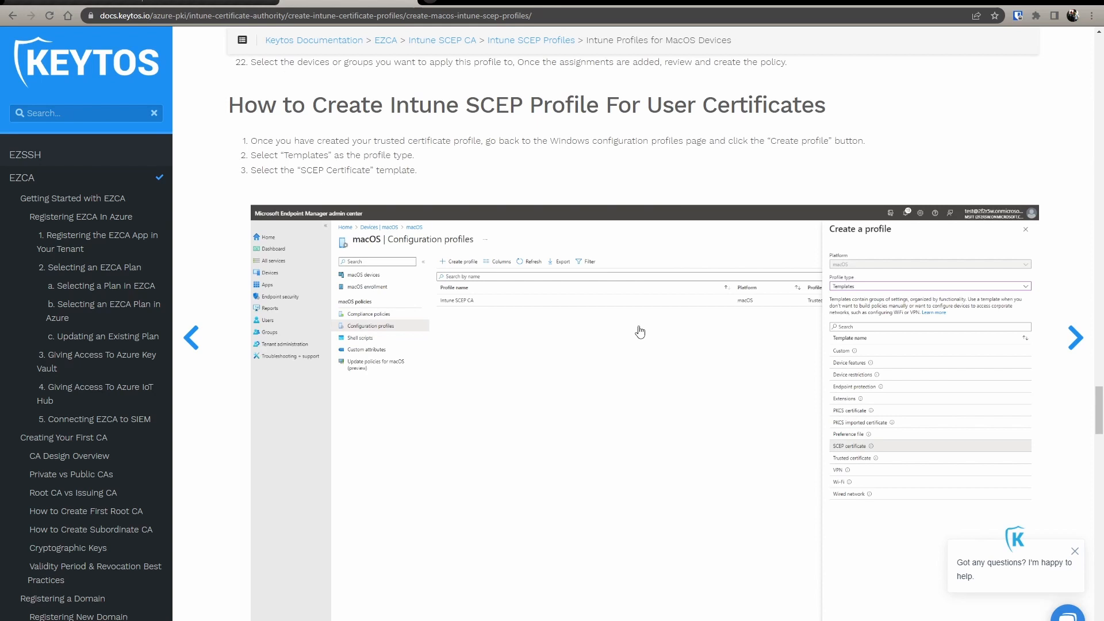
scroll(down, 3)
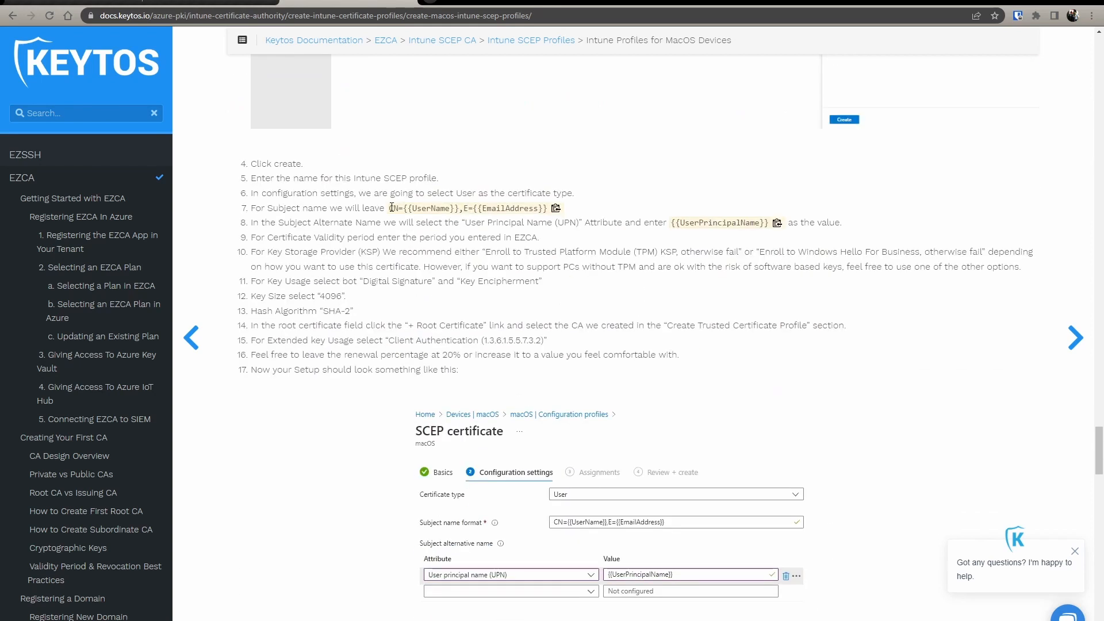
mouse_move(210, 5)
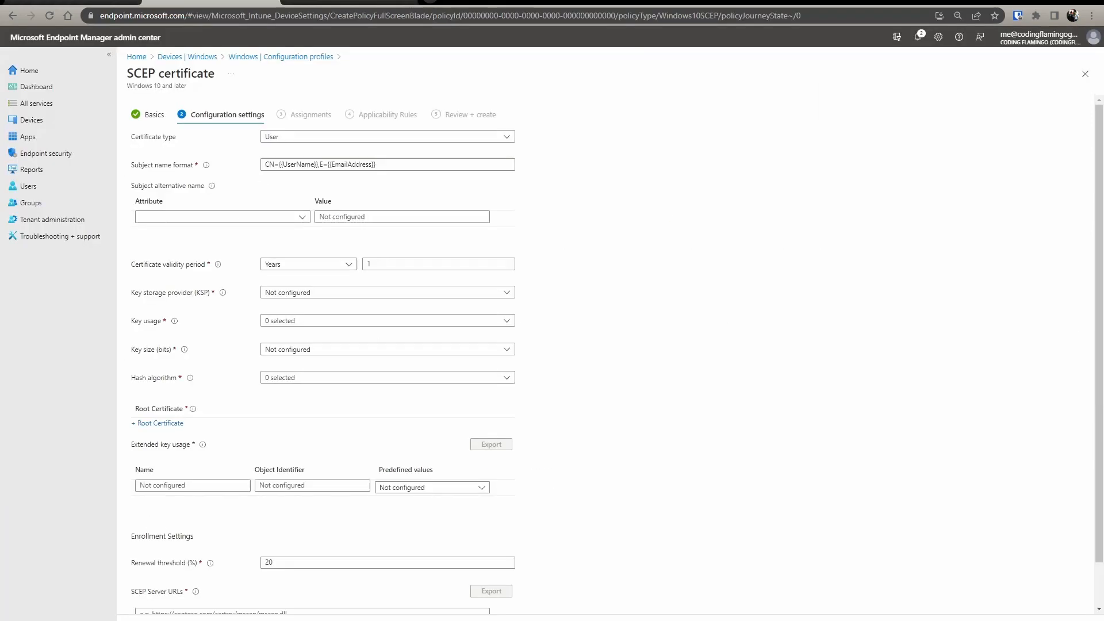
- Choose UPN as the alternative name attribute, TPM-if-present key storage, two key usages and 2048-bit key size
click(222, 216)
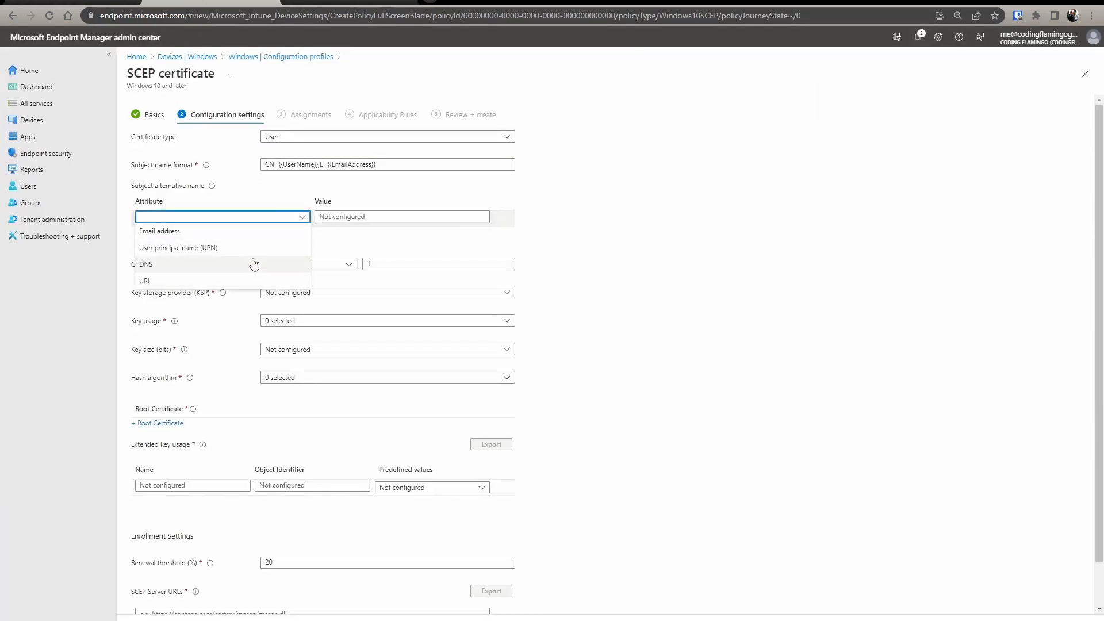
click(177, 247)
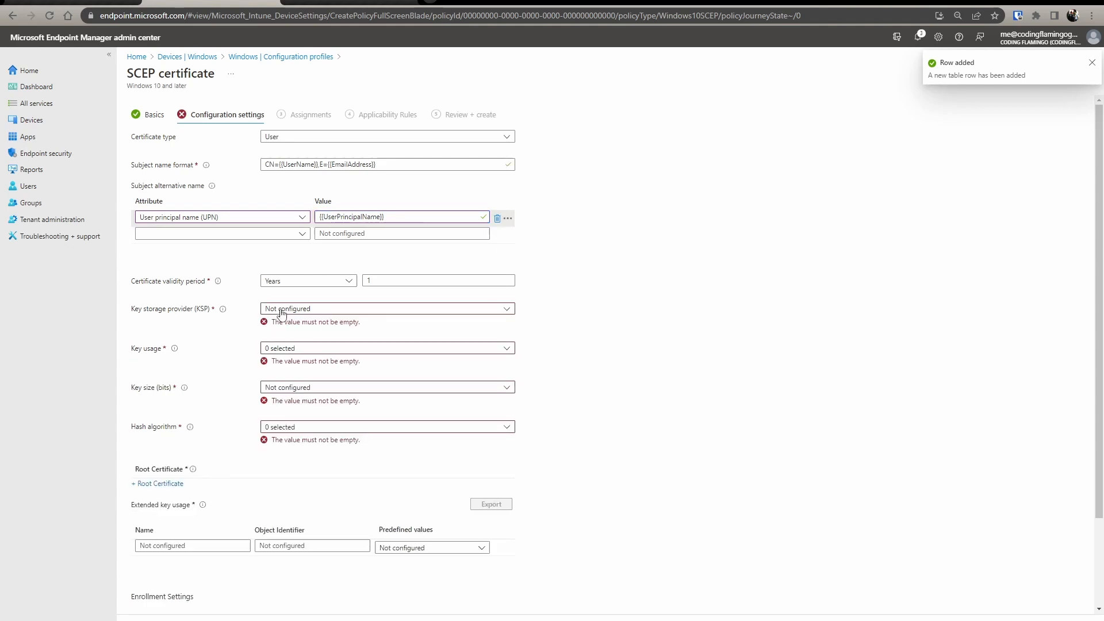
click(386, 308)
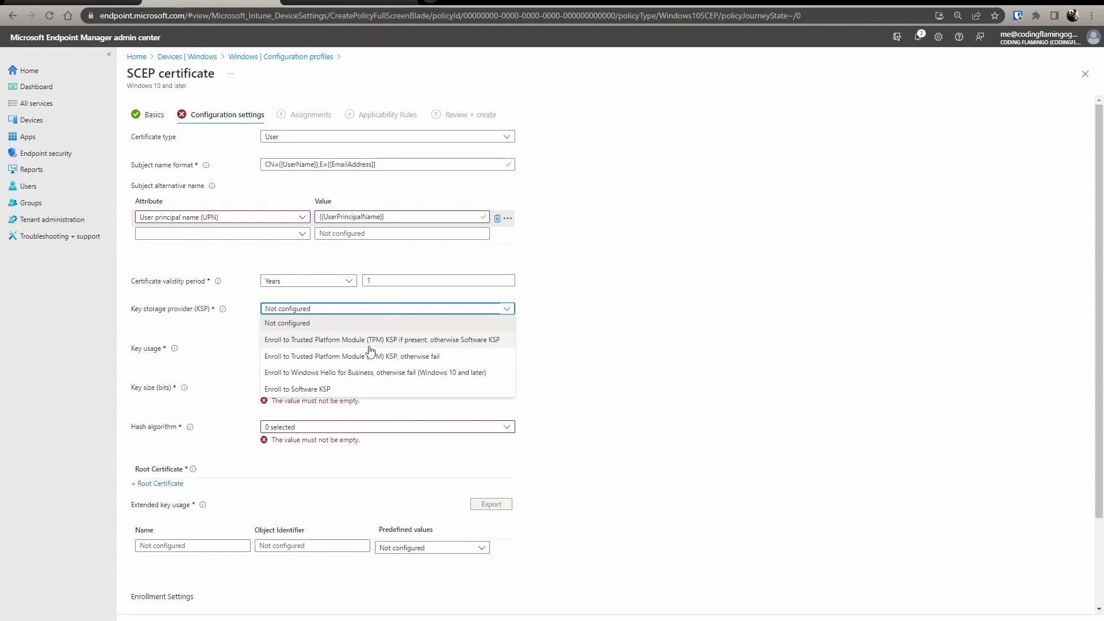
mouse_move(372, 352)
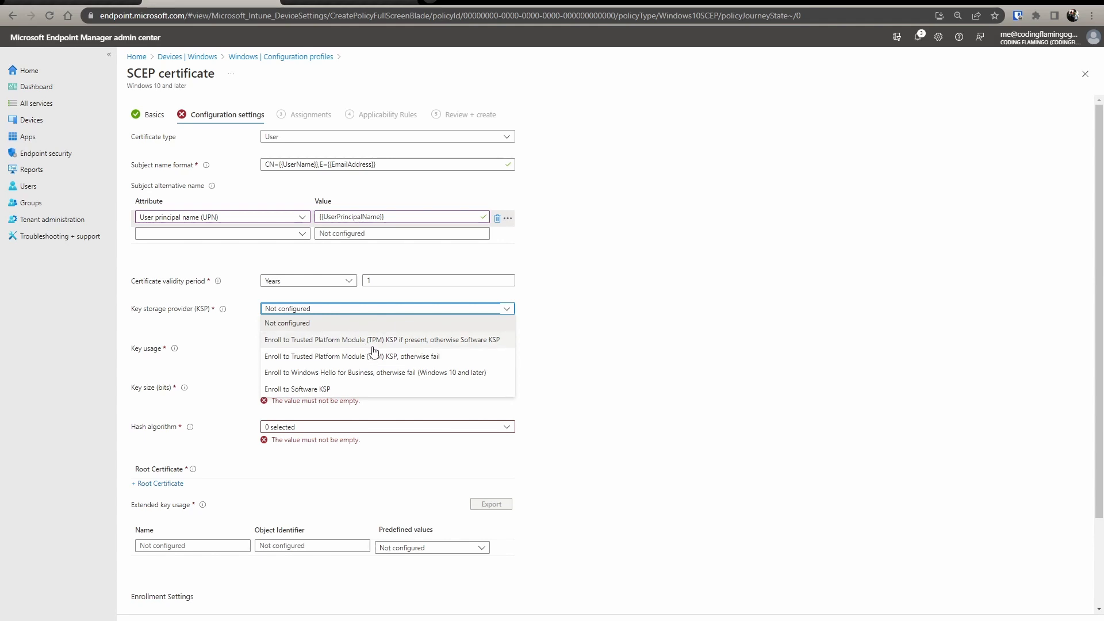
mouse_move(380, 347)
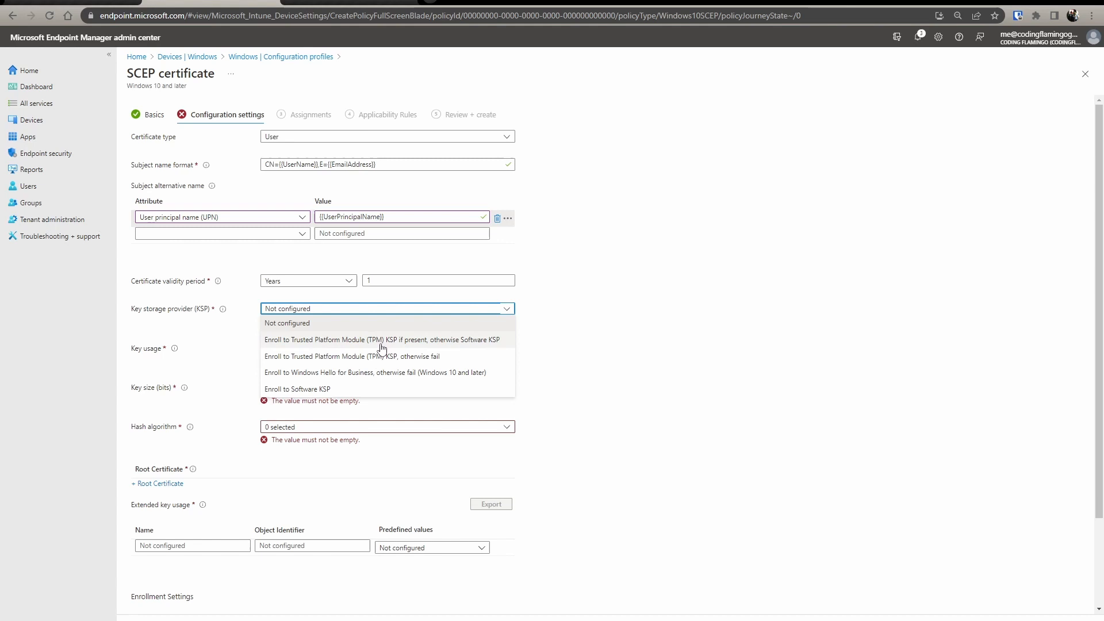
mouse_move(361, 351)
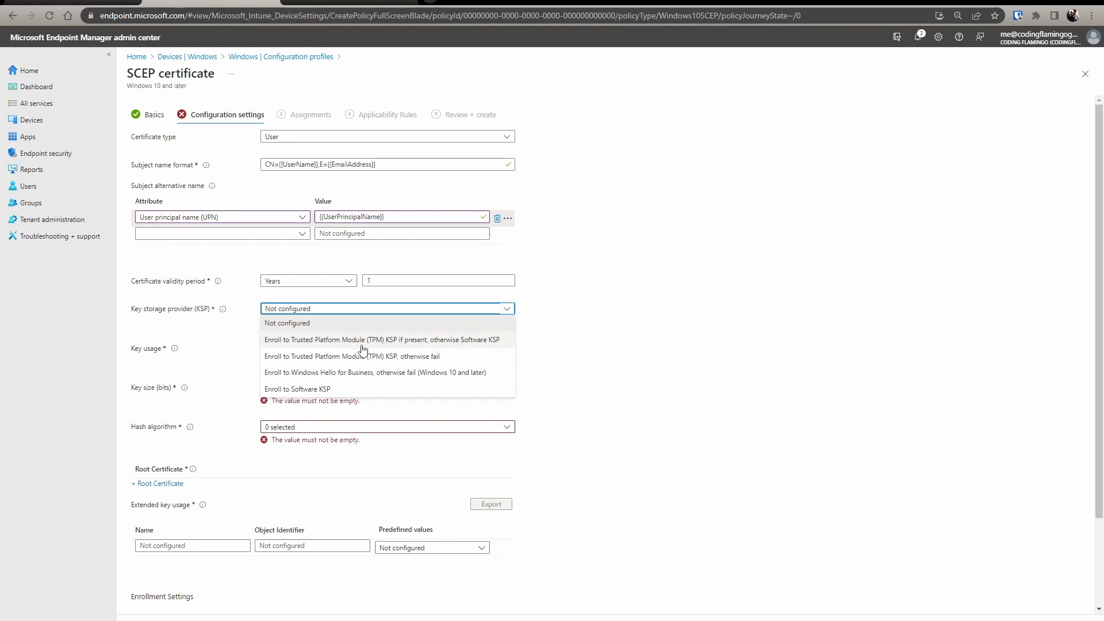
click(382, 340)
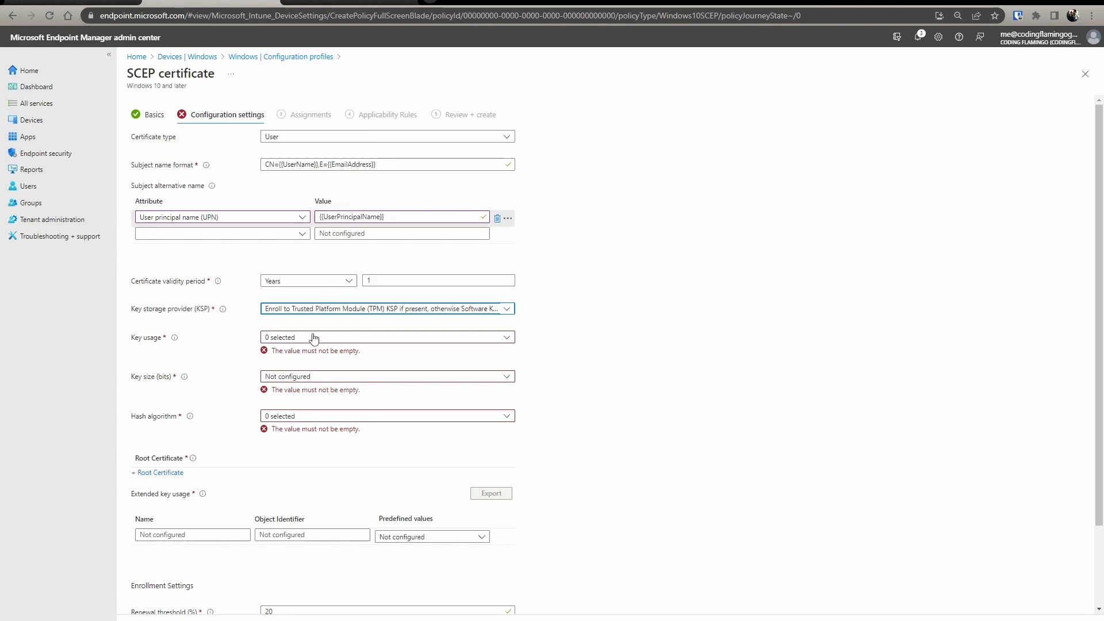
click(386, 337)
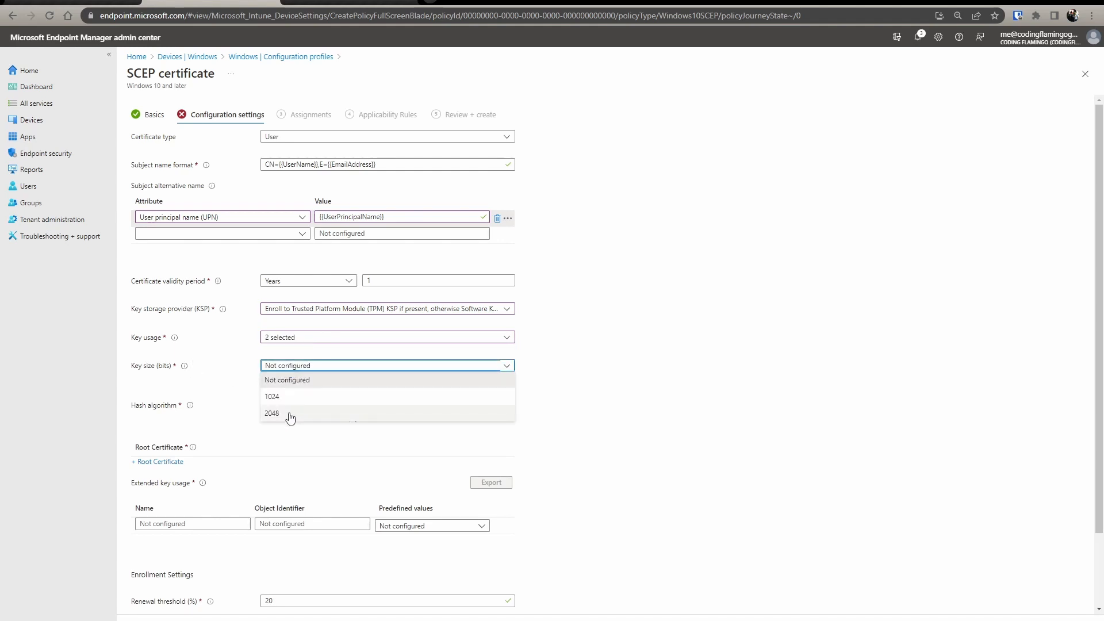
click(271, 412)
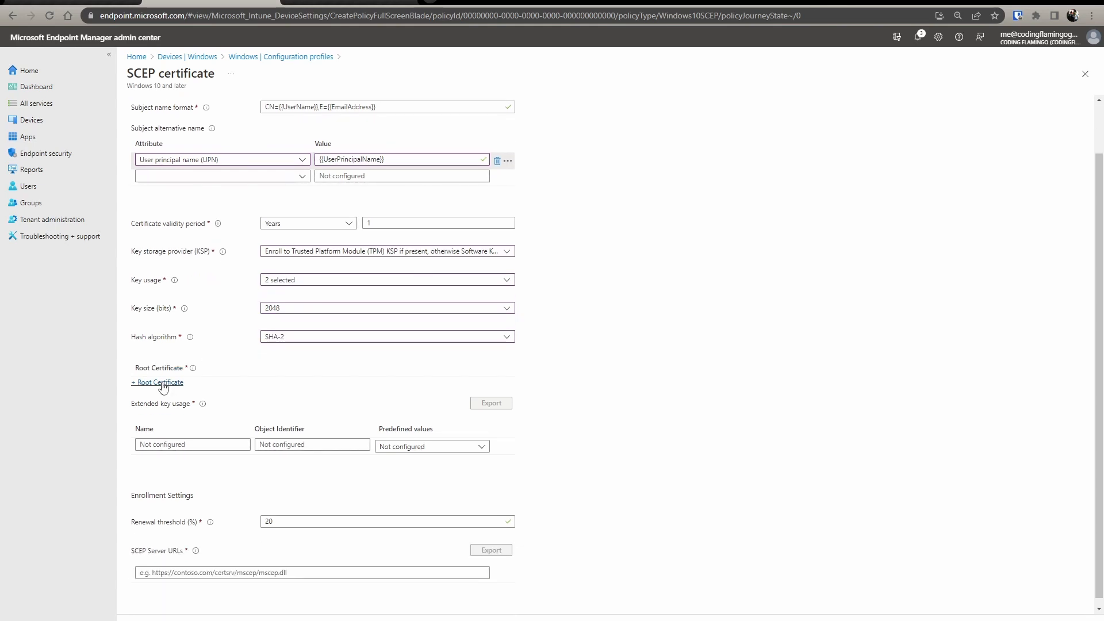
- Select Intune CA as root certificate and Client Authentication as extended key usage, then go to EZCA
click(157, 382)
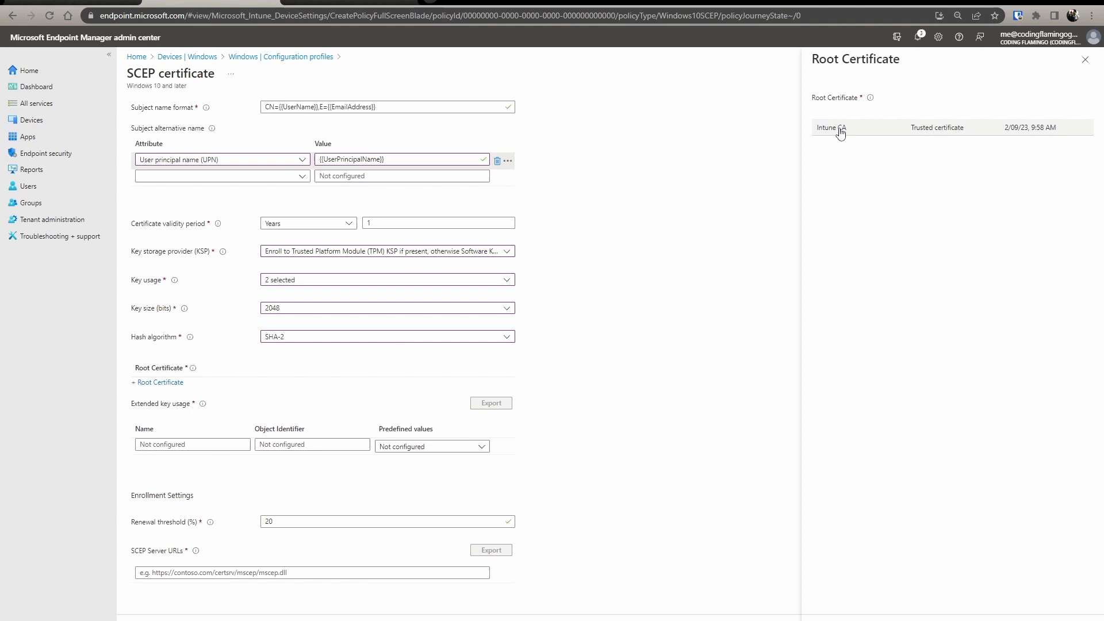
click(839, 127)
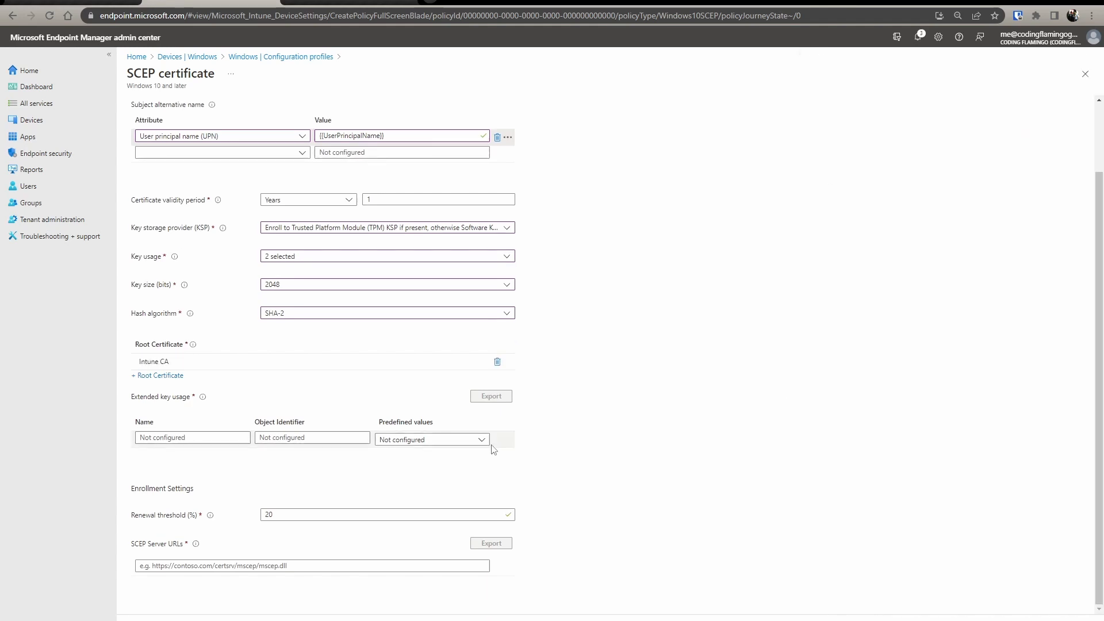
click(432, 438)
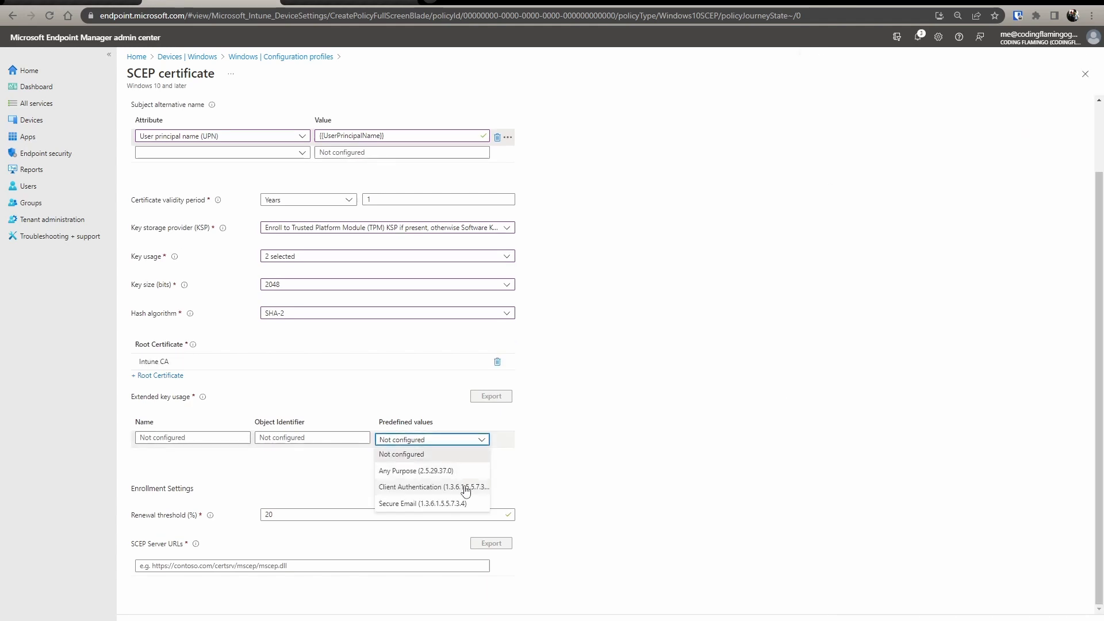
click(433, 487)
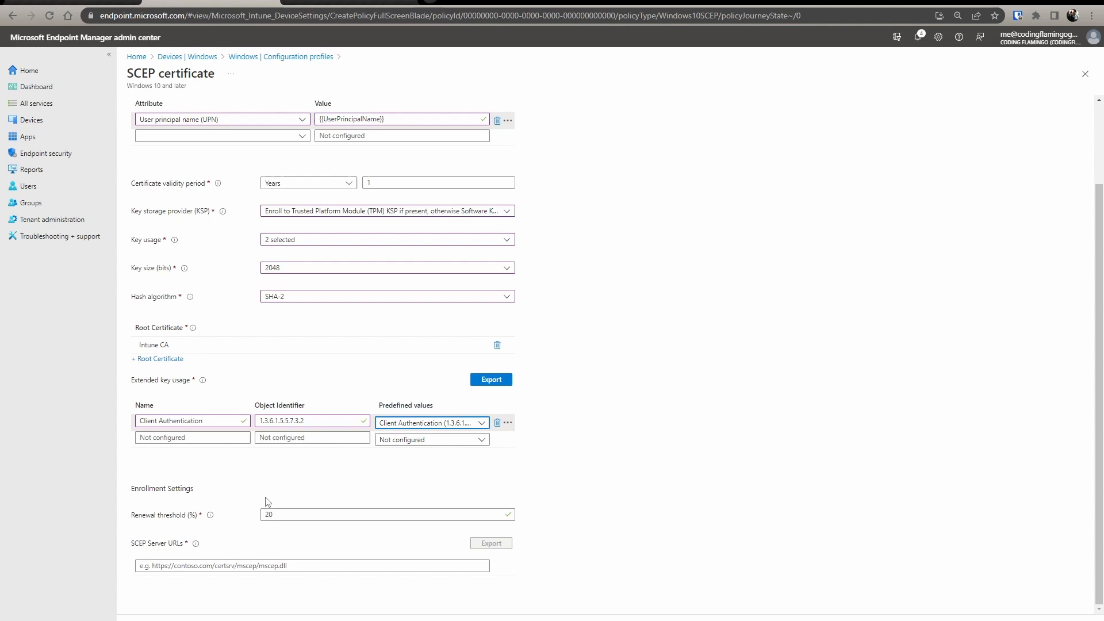
click(312, 565)
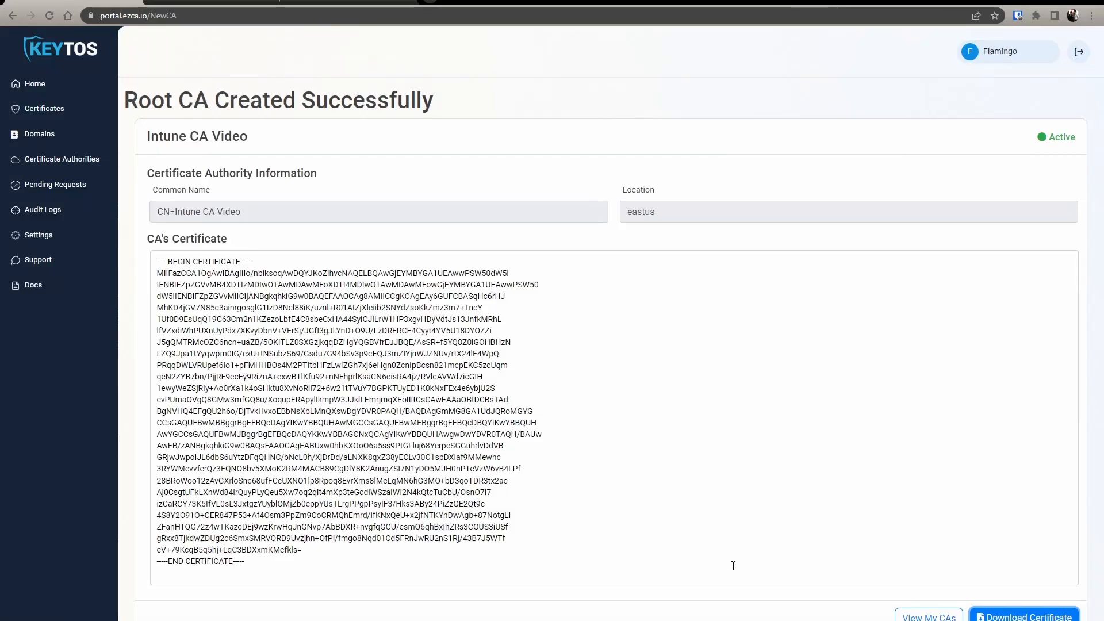
- View the Intune CA Video requirements in Certificate Authorities and select its SCEP URL for copying
click(927, 616)
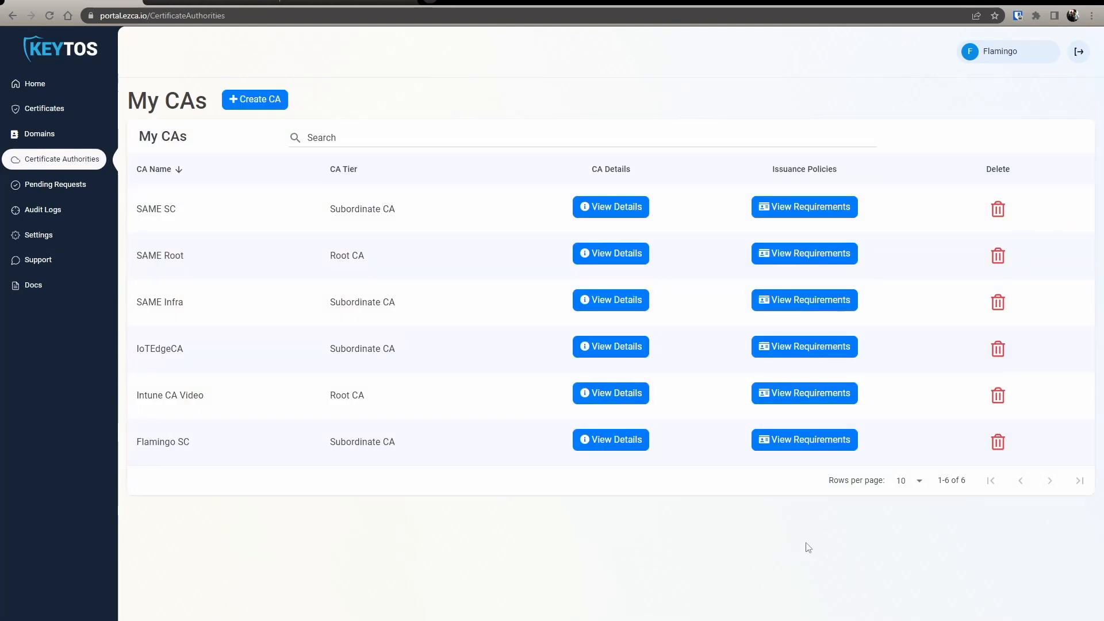
mouse_move(804, 393)
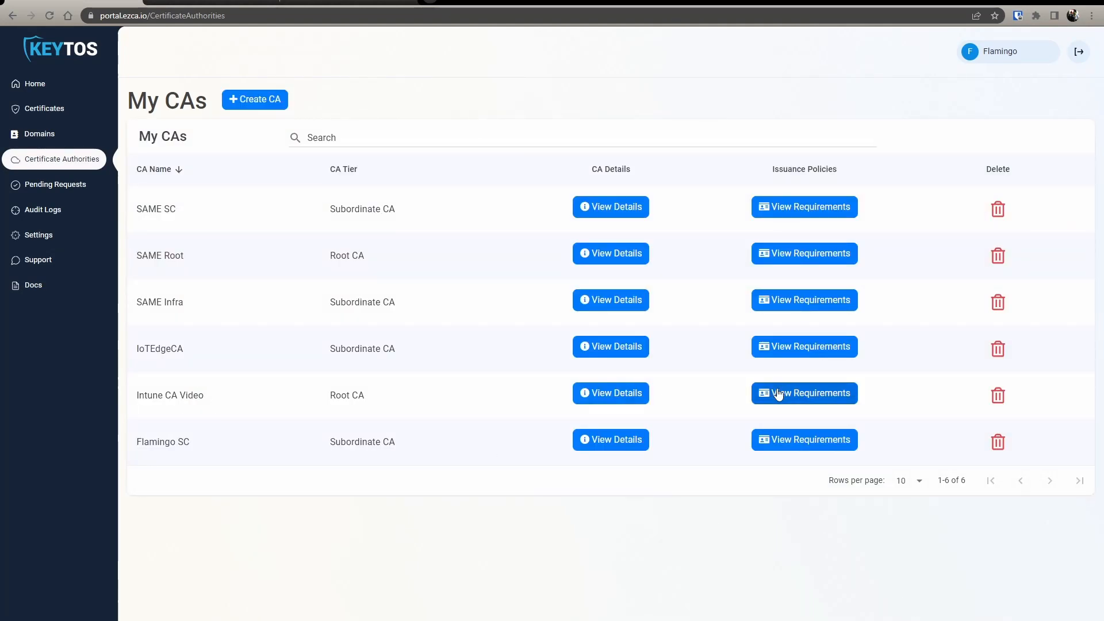
click(804, 393)
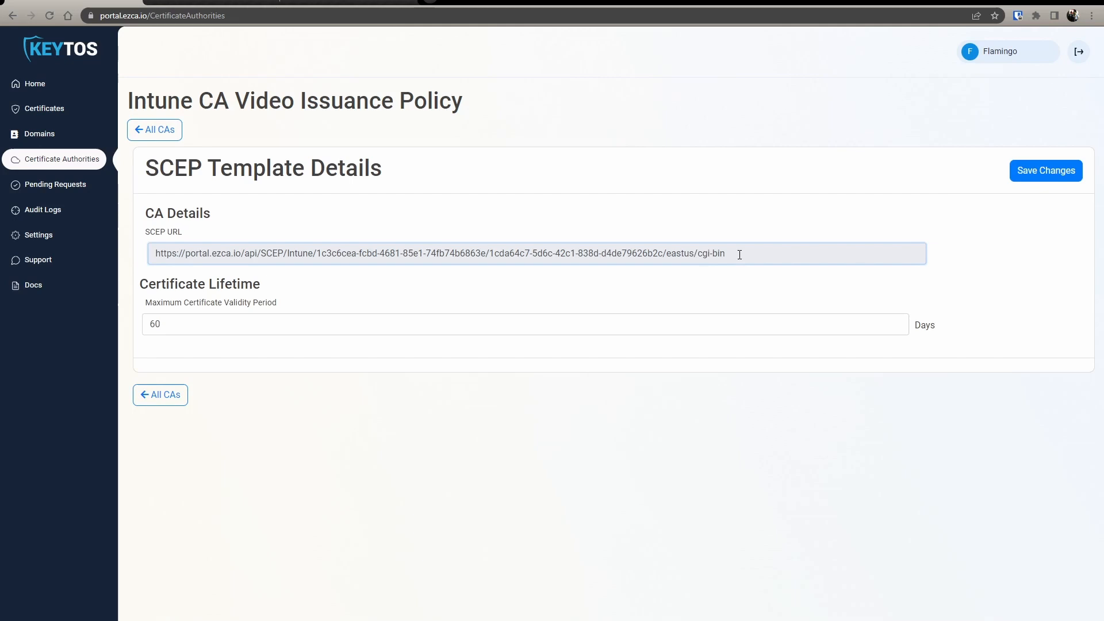
triple_click(437, 253)
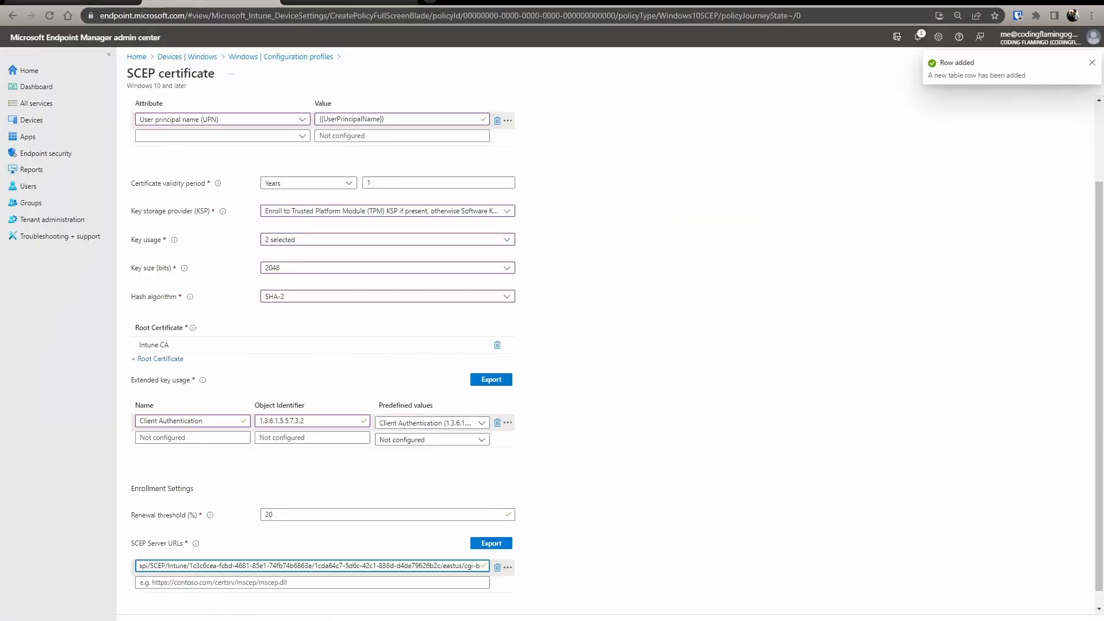
- Assign the WIFI Certificates profile to all users and all devices and proceed to Review + create
click(311, 114)
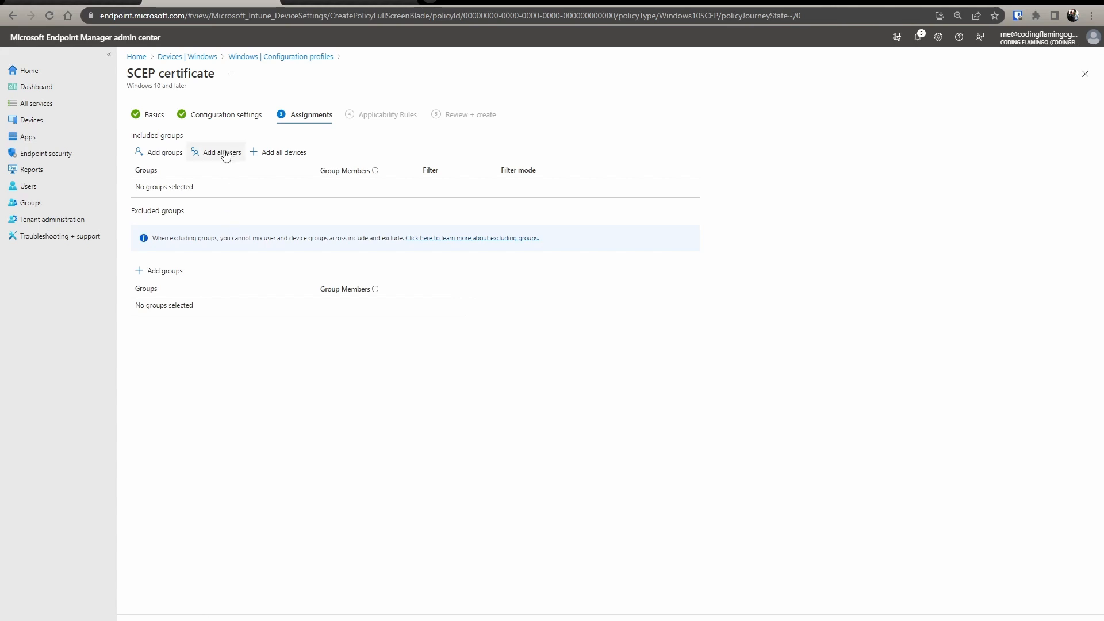
click(221, 152)
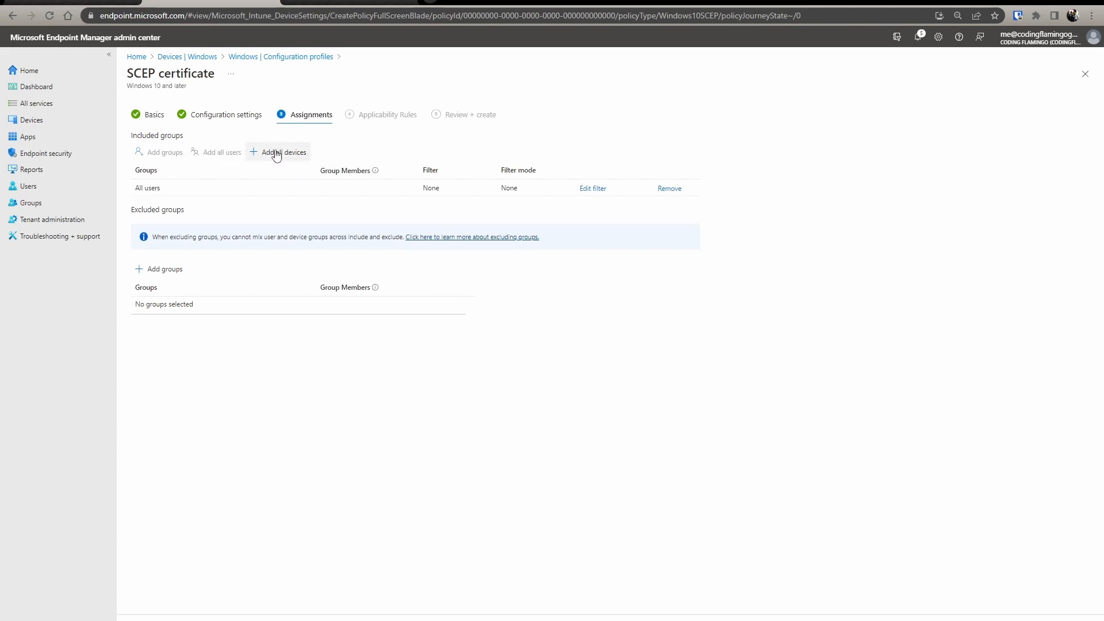
click(277, 152)
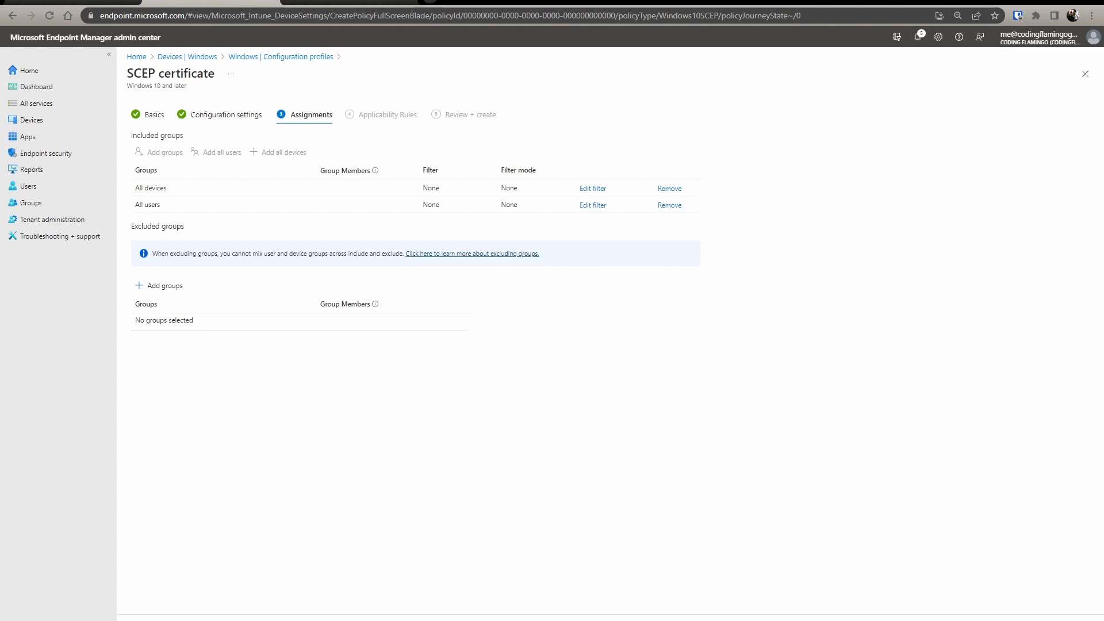
click(387, 114)
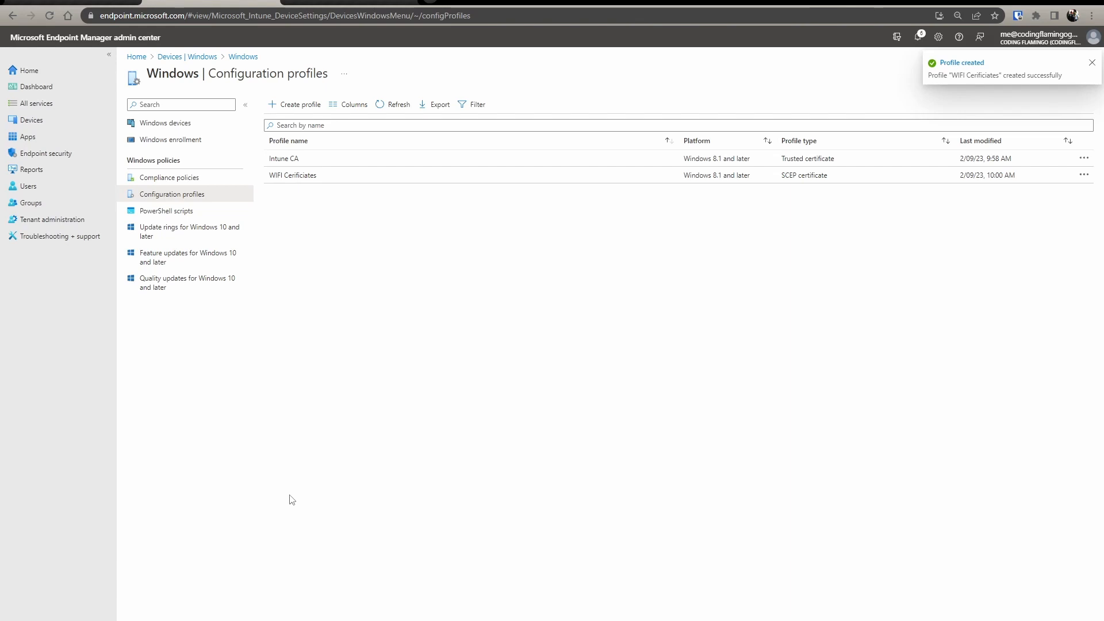
click(1092, 62)
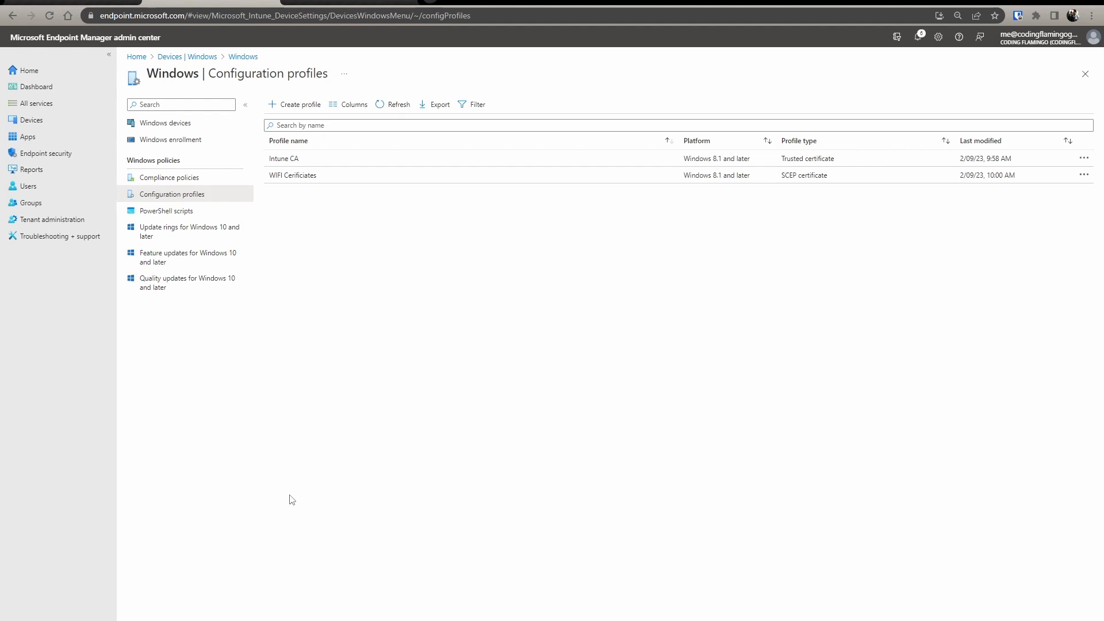